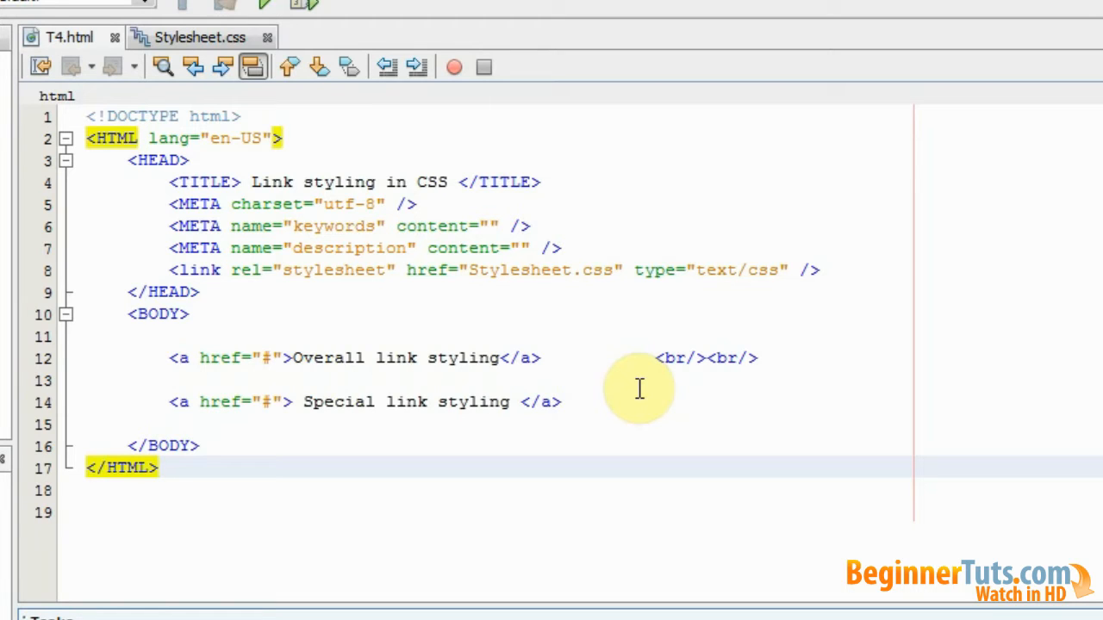
# Step: Review T4.html's stylesheet link and two anchors, then switch to the empty Stylesheet.css
pyautogui.click(295, 248)
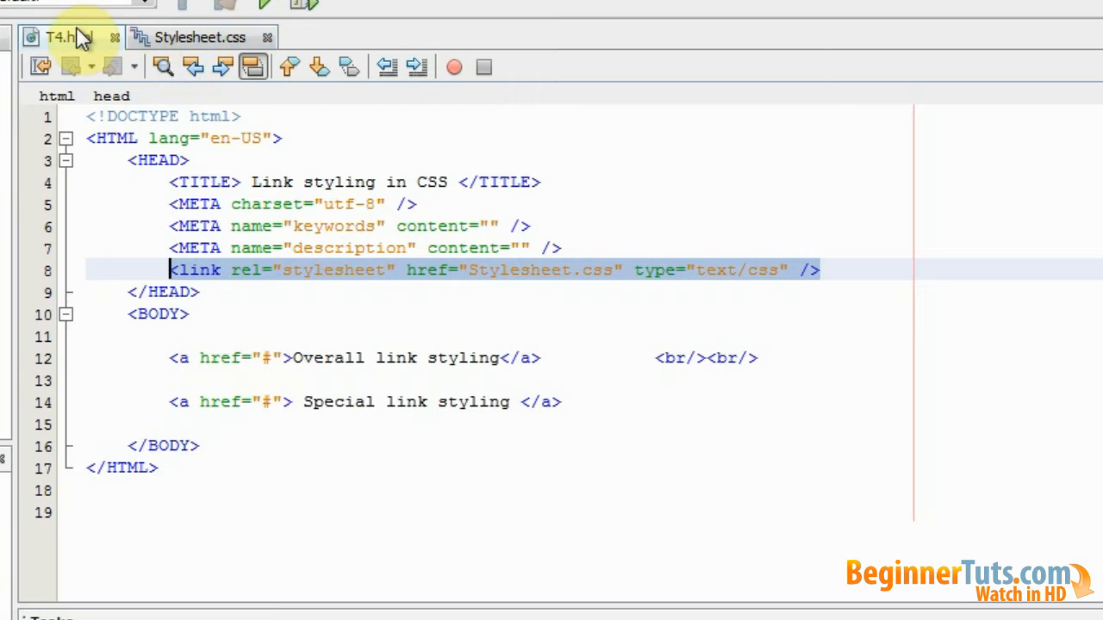
pyautogui.click(592, 401)
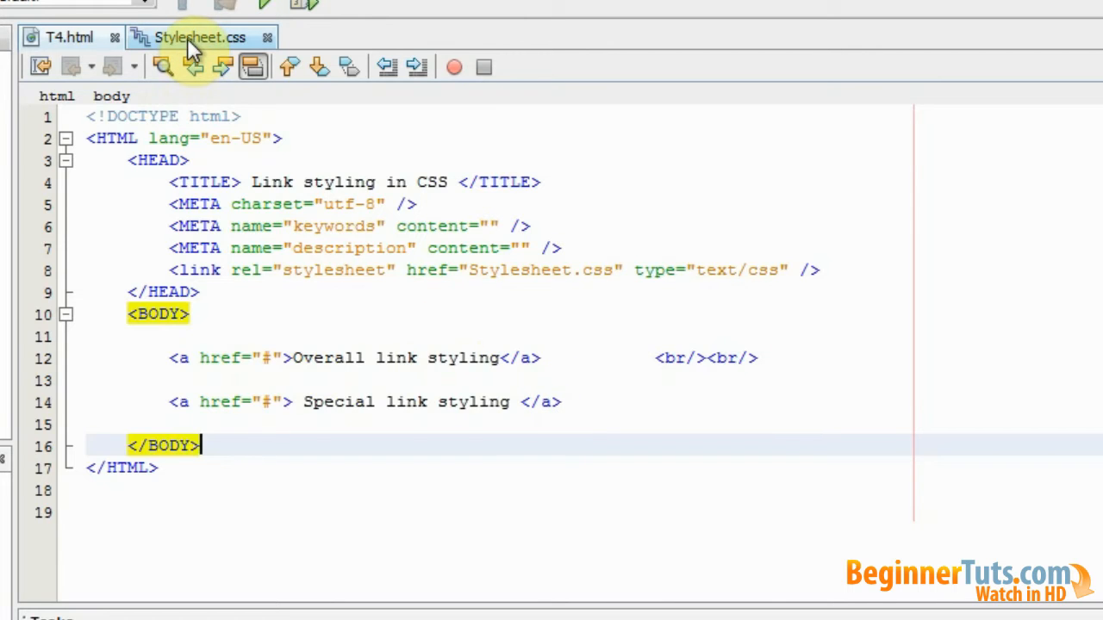
pyautogui.click(189, 37)
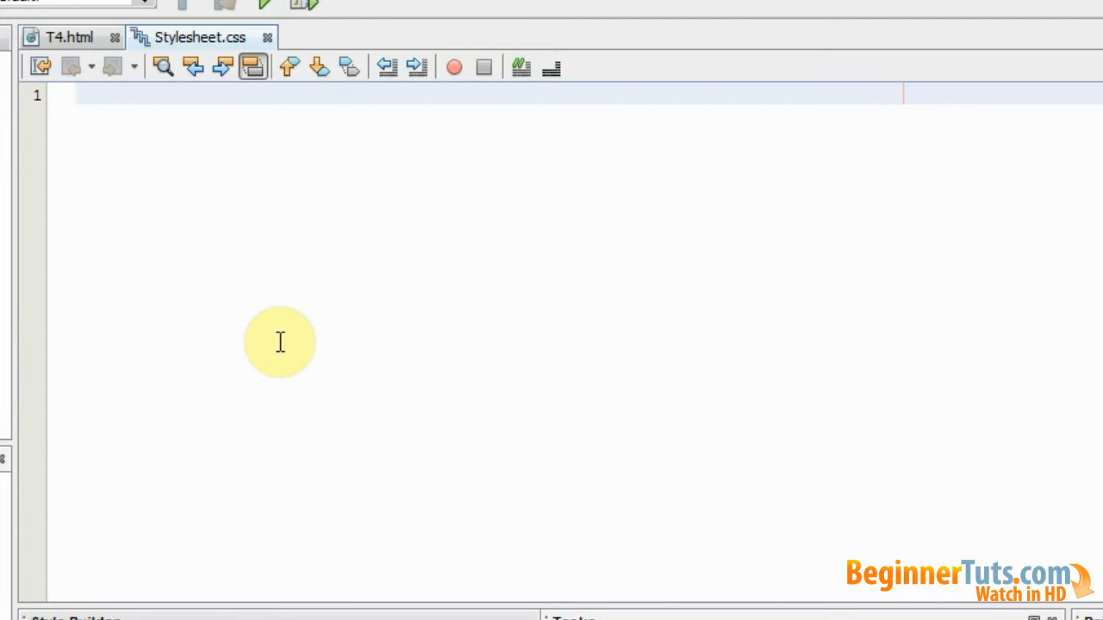
# Step: Start an a:link rule in Stylesheet.css with color #F00
pyautogui.click(78, 93)
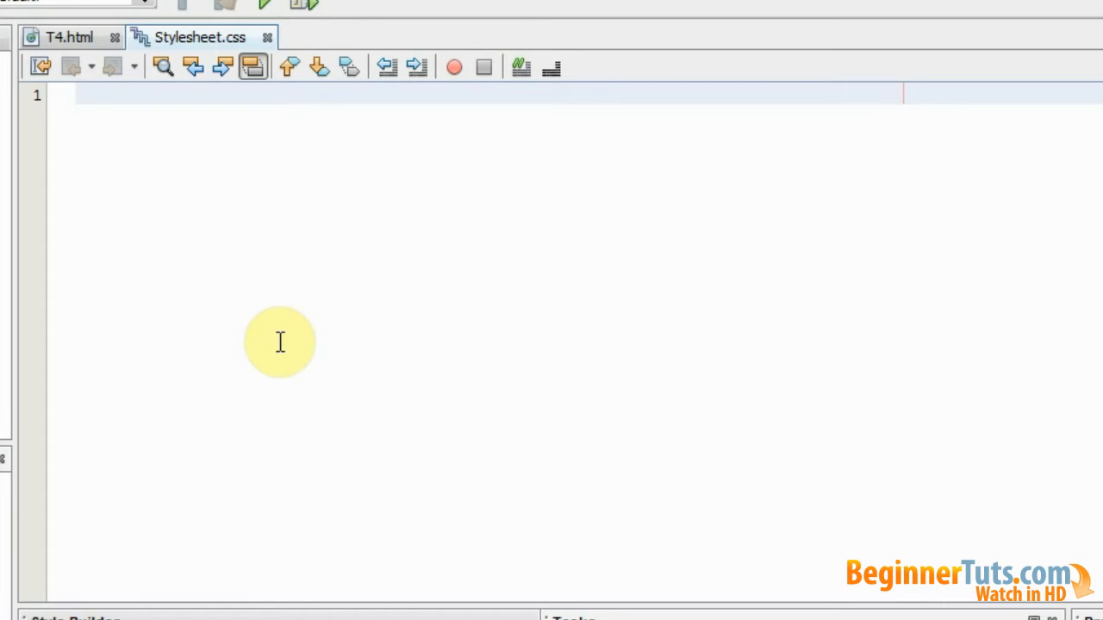
pyautogui.click(78, 93)
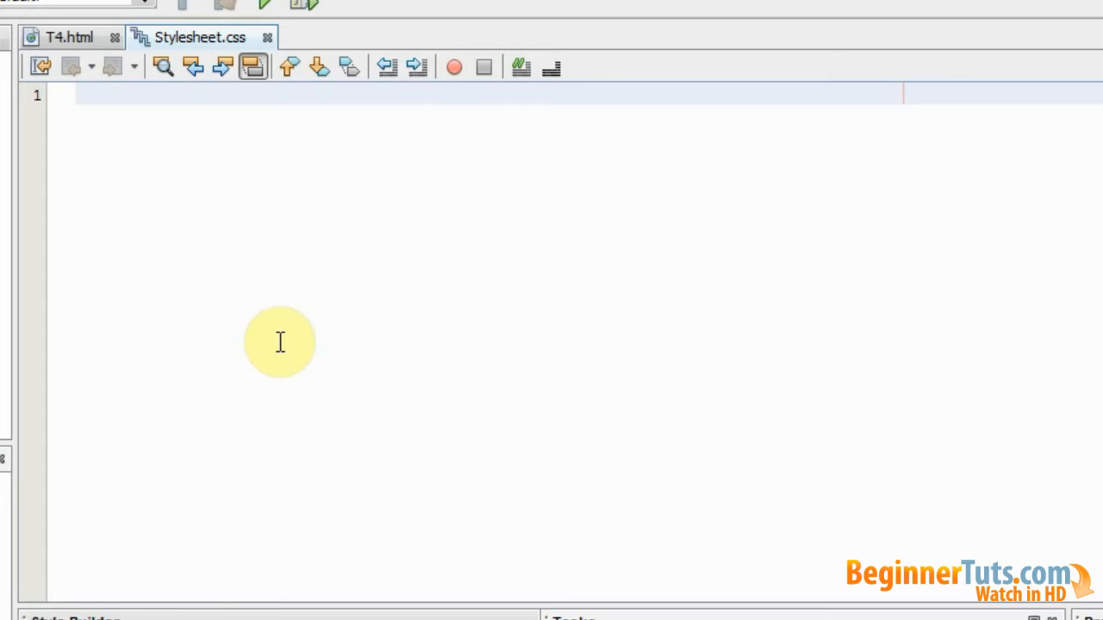
pyautogui.write('a')
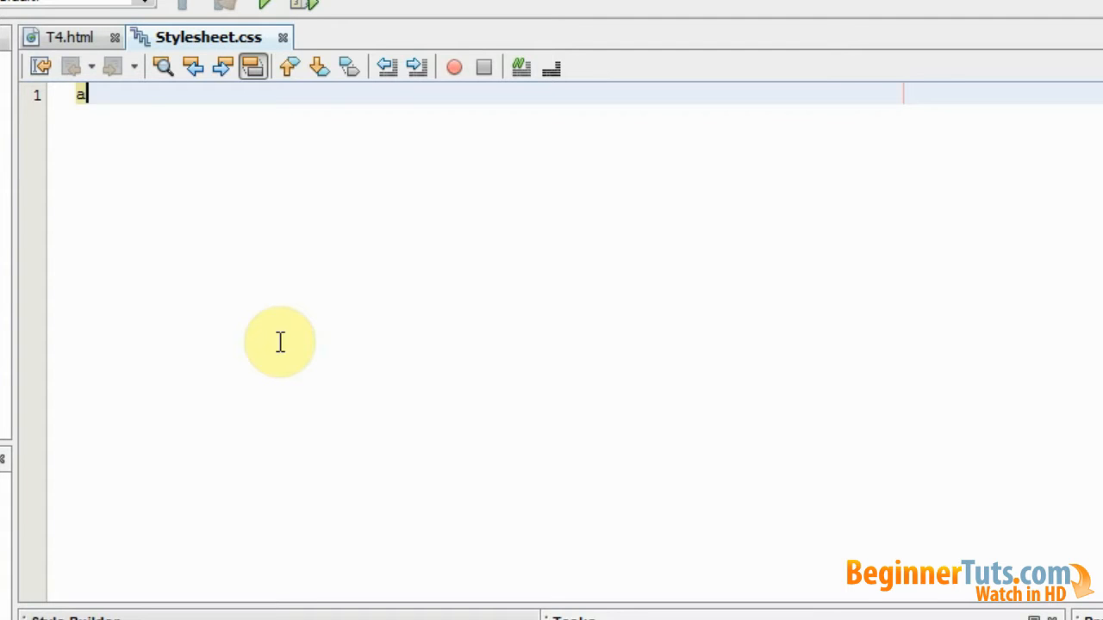
pyautogui.write(':link {')
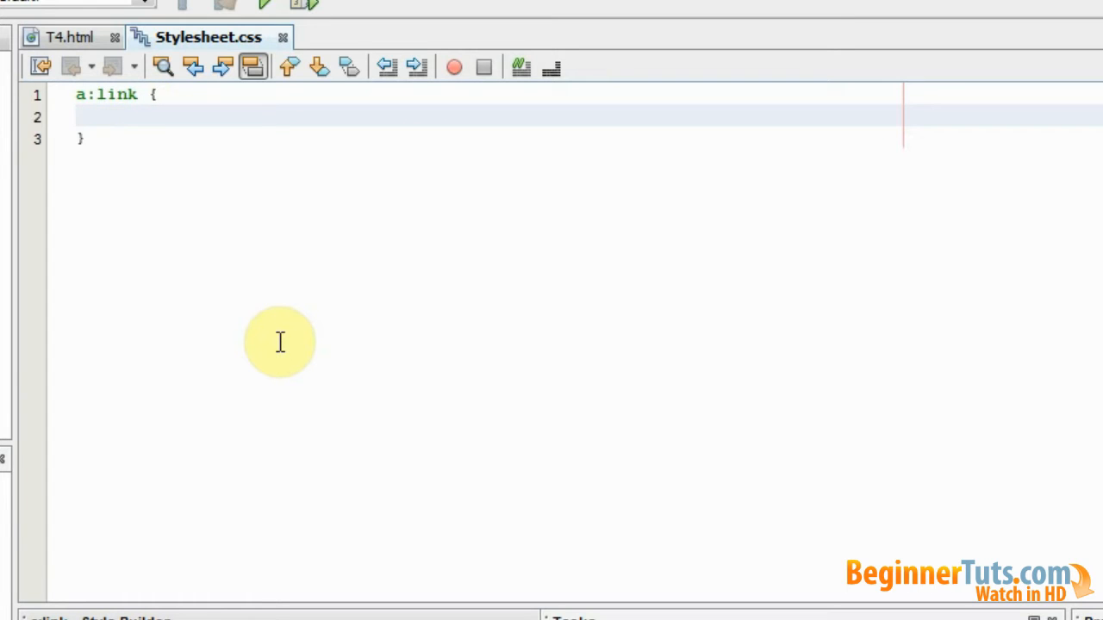
pyautogui.click(118, 116)
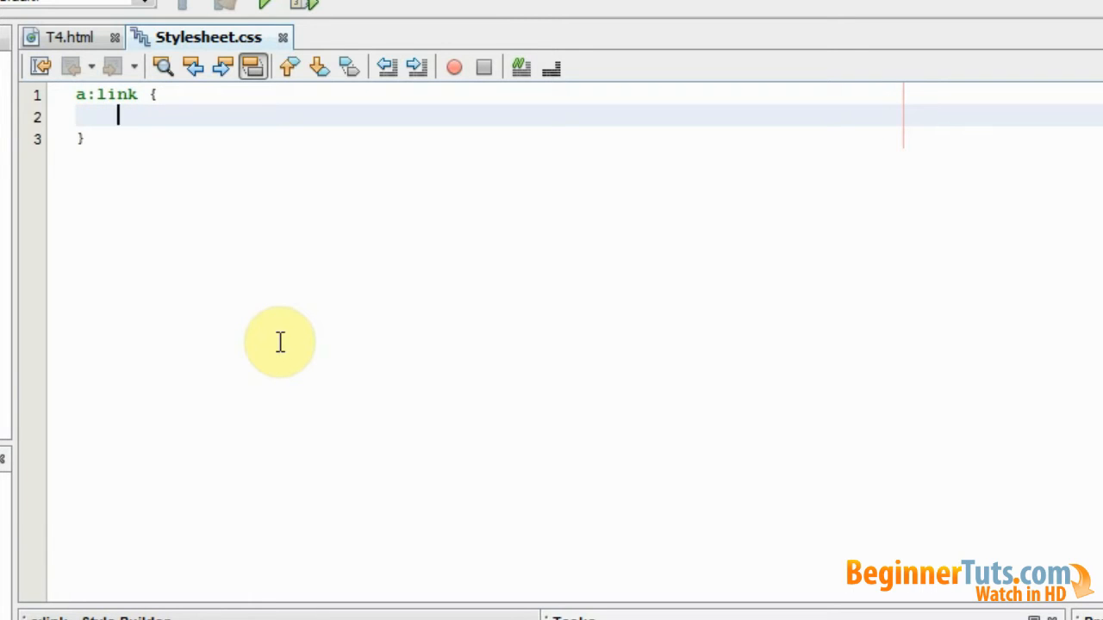
pyautogui.write('color')
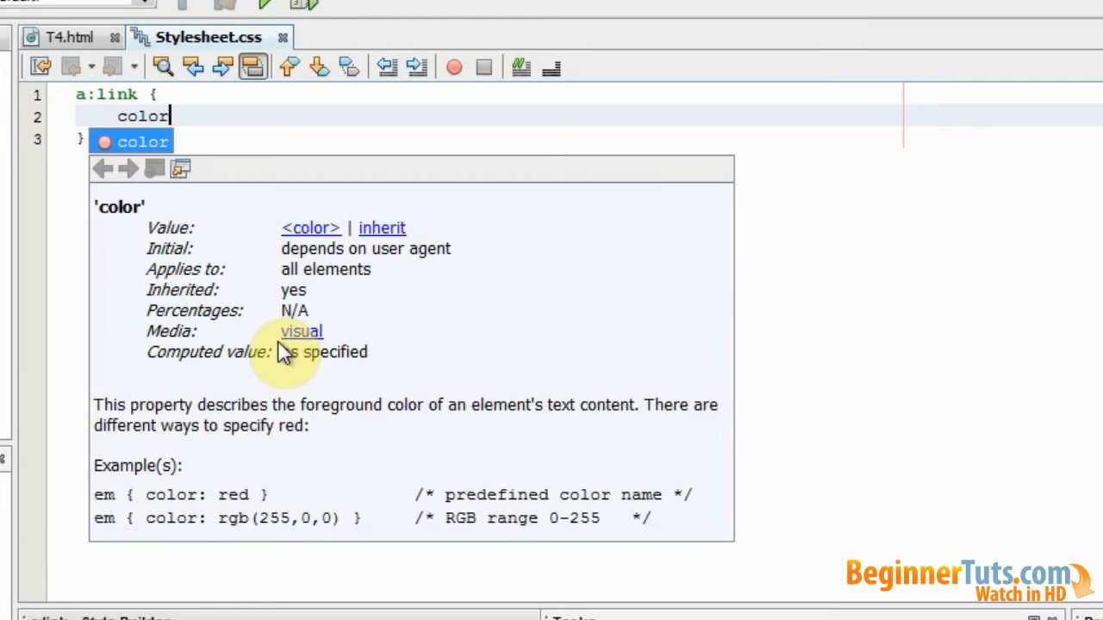
pyautogui.write(':')
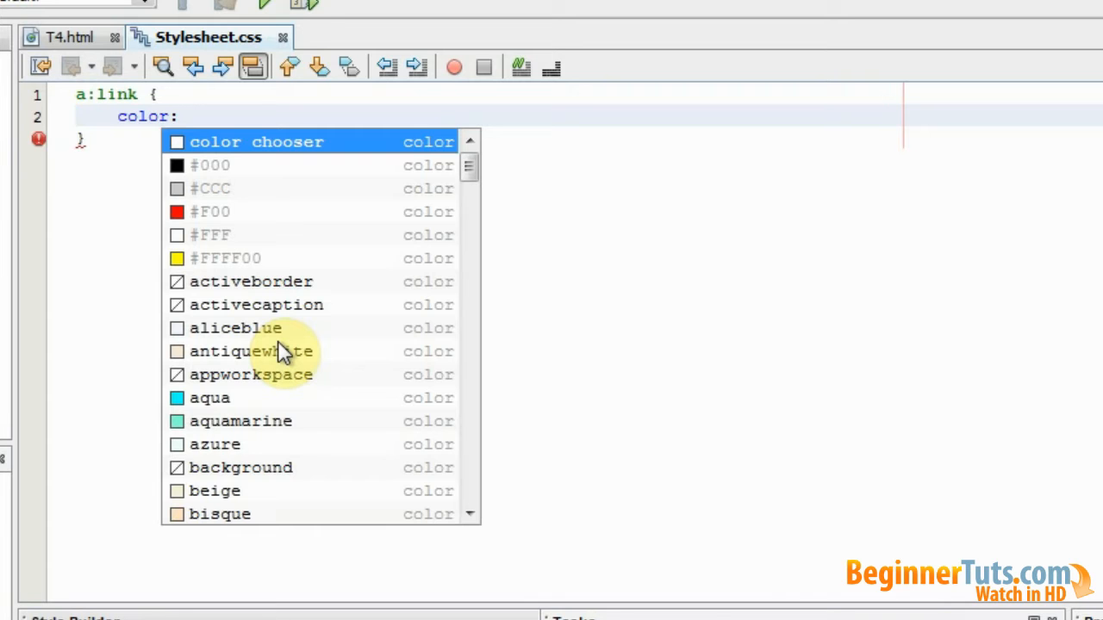
pyautogui.write('#')
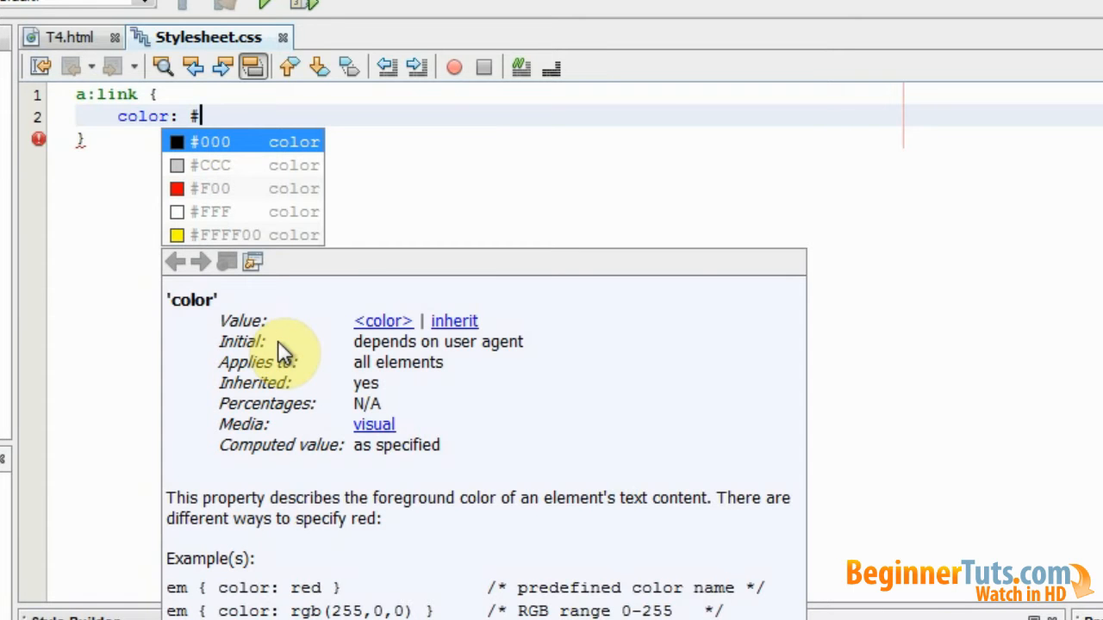
pyautogui.click(210, 188)
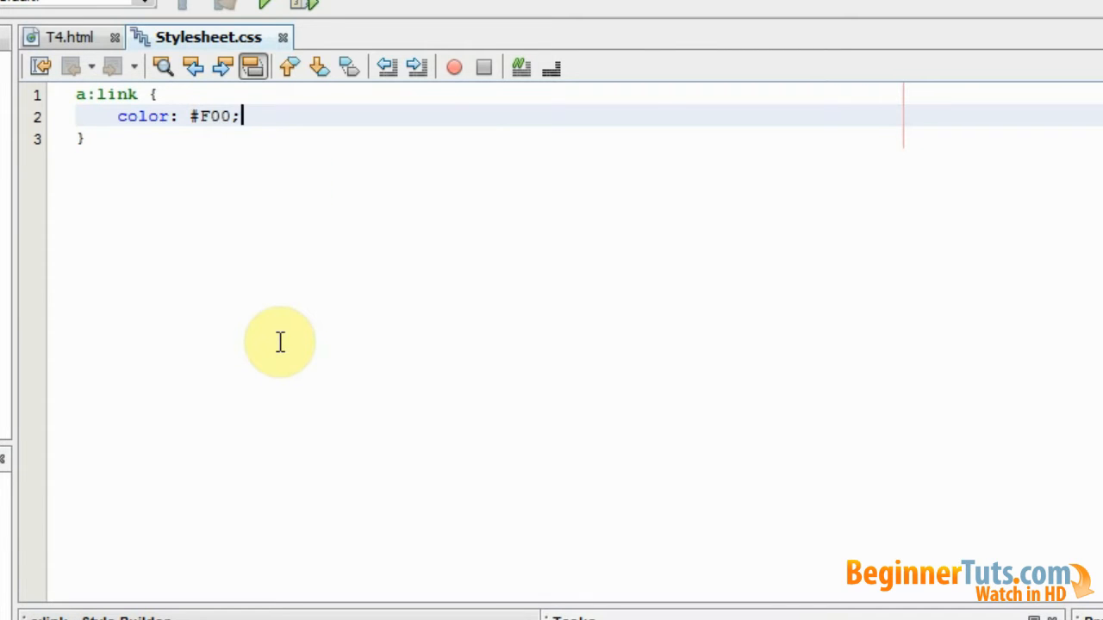
pyautogui.press('Return')
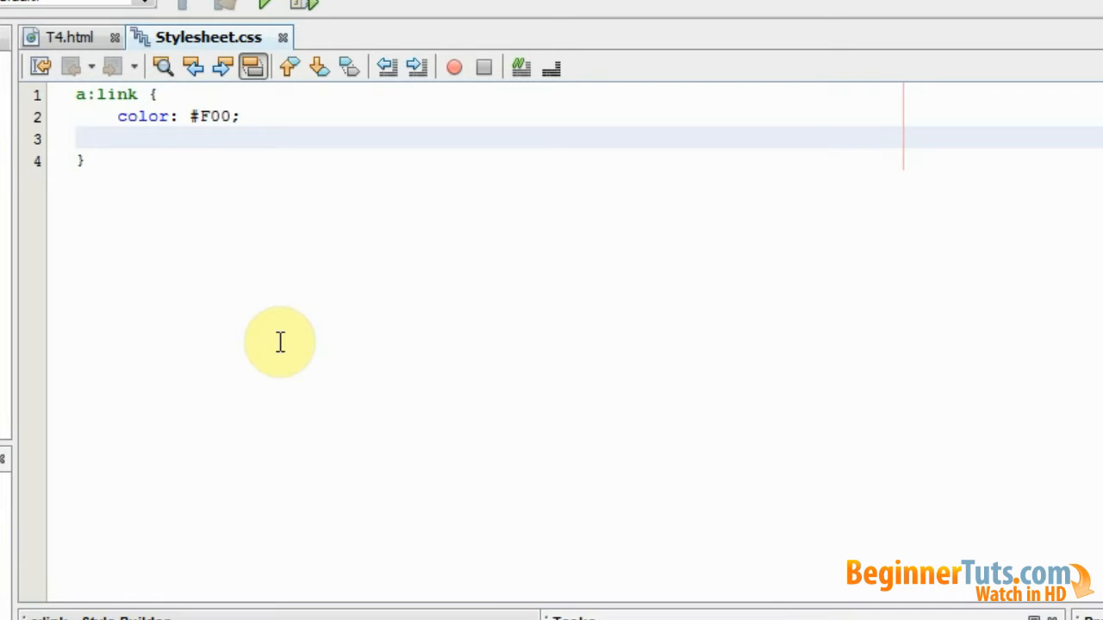
# Step: Add font-size 14px, text-decoration none and font-weight bold to the a:link rule
pyautogui.write('font')
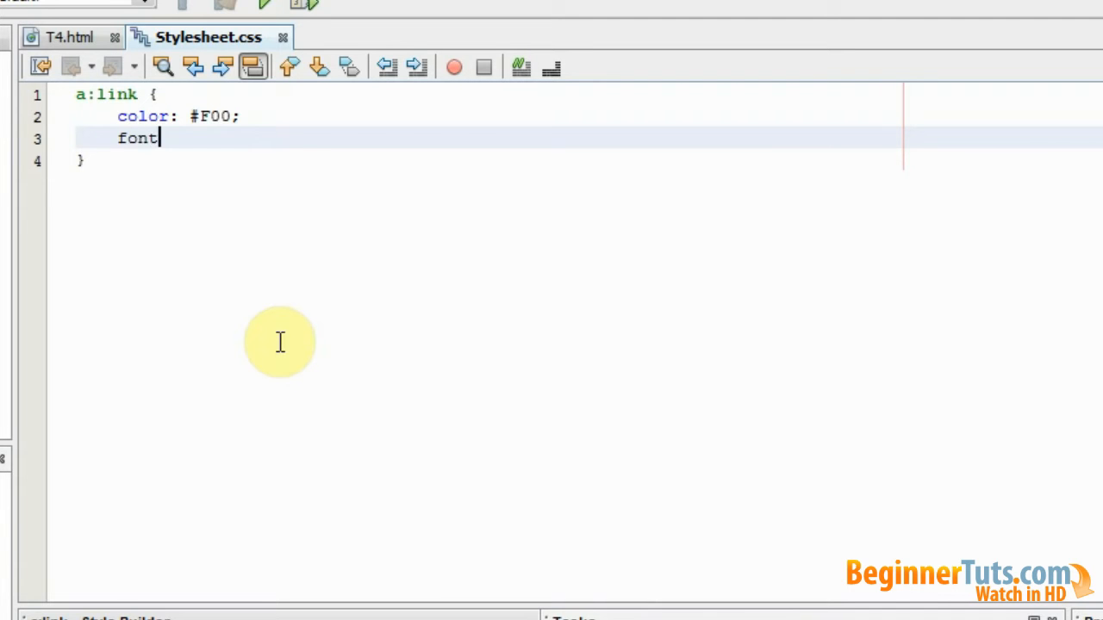
pyautogui.write('-size:')
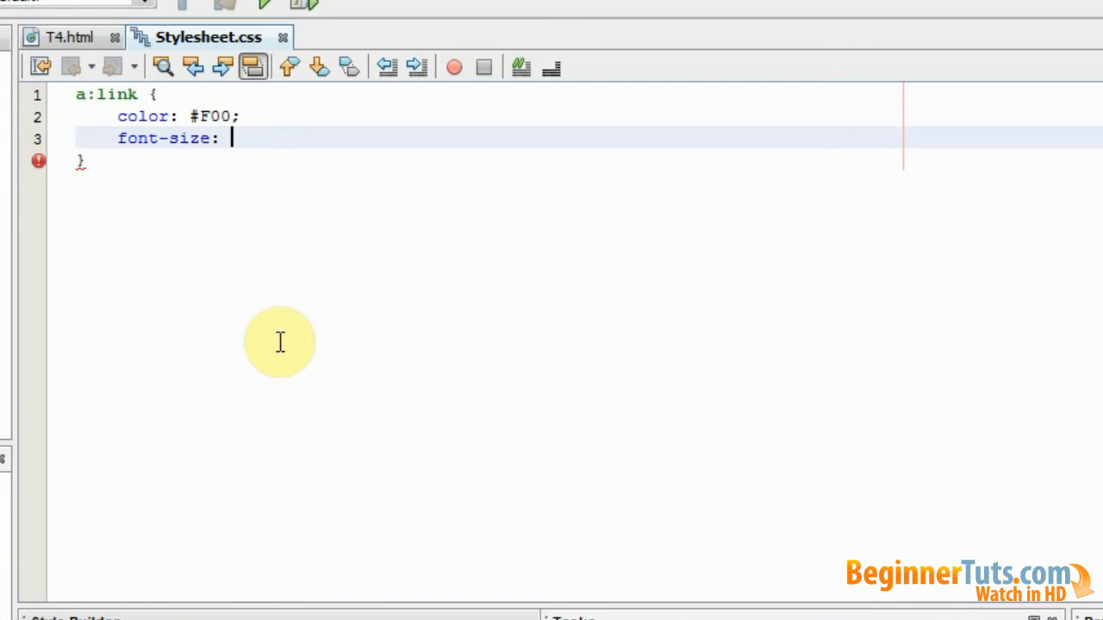
pyautogui.write('14px')
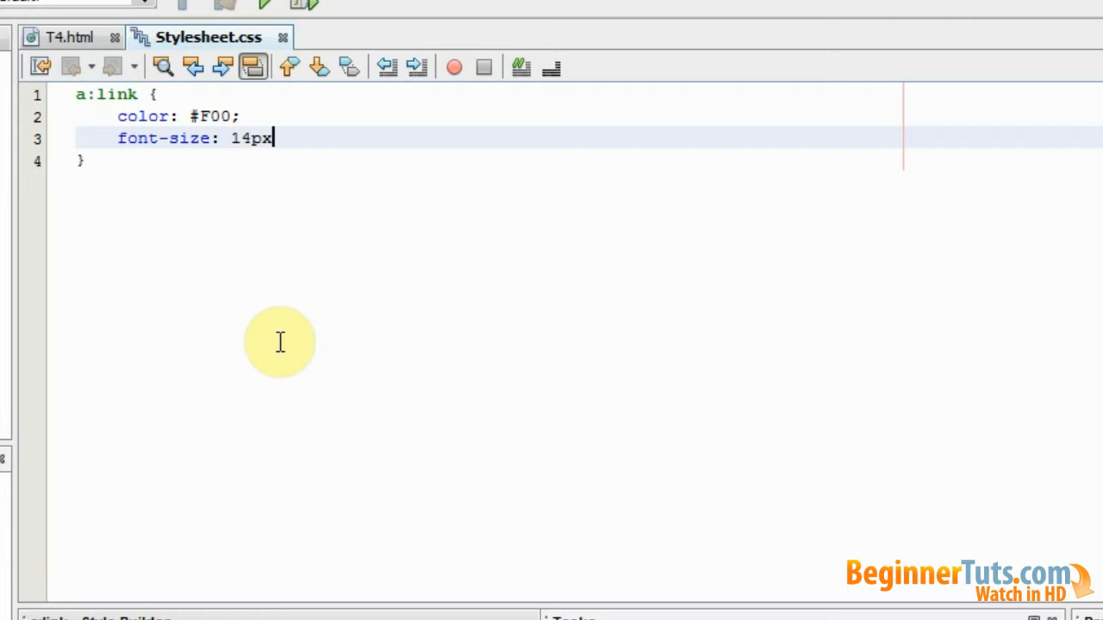
pyautogui.write(';')
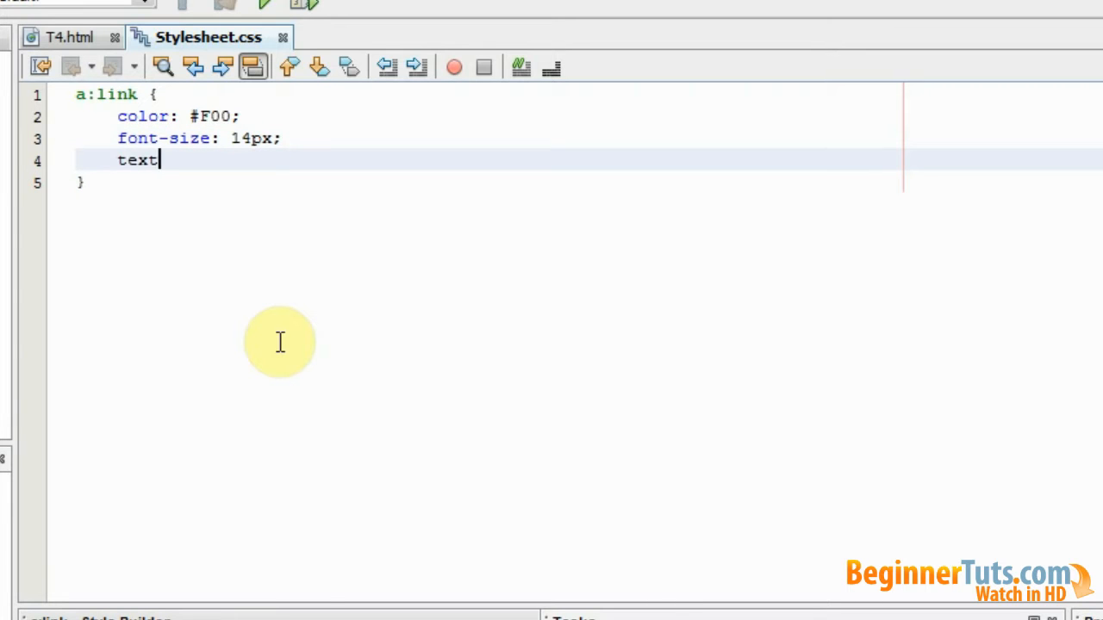
pyautogui.write('-decoration:')
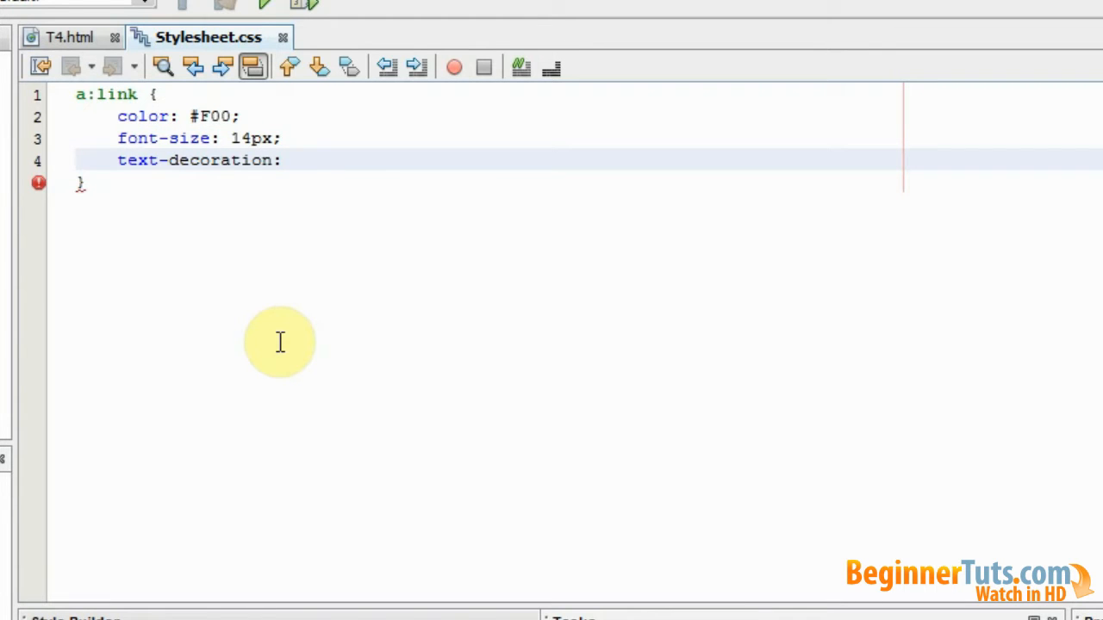
pyautogui.click(293, 160)
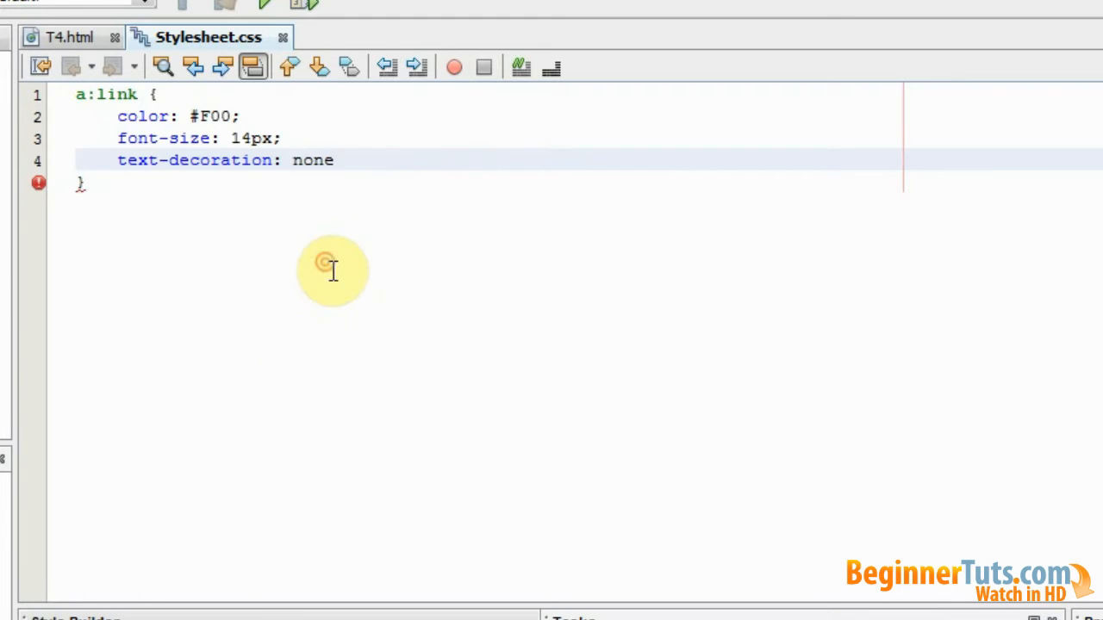
pyautogui.write(';')
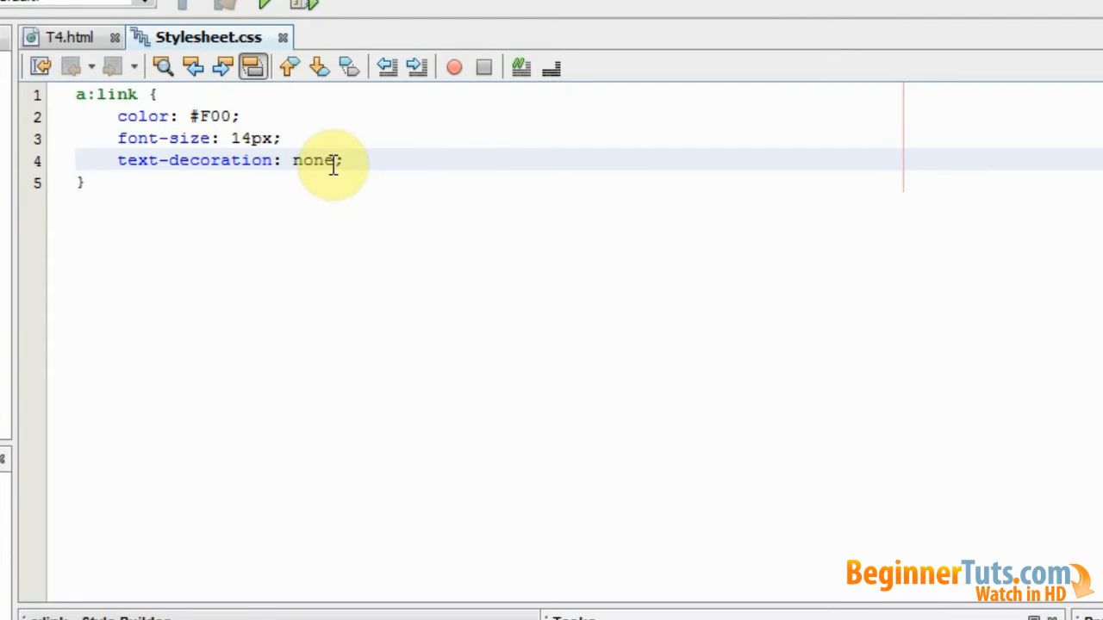
pyautogui.press('Return')
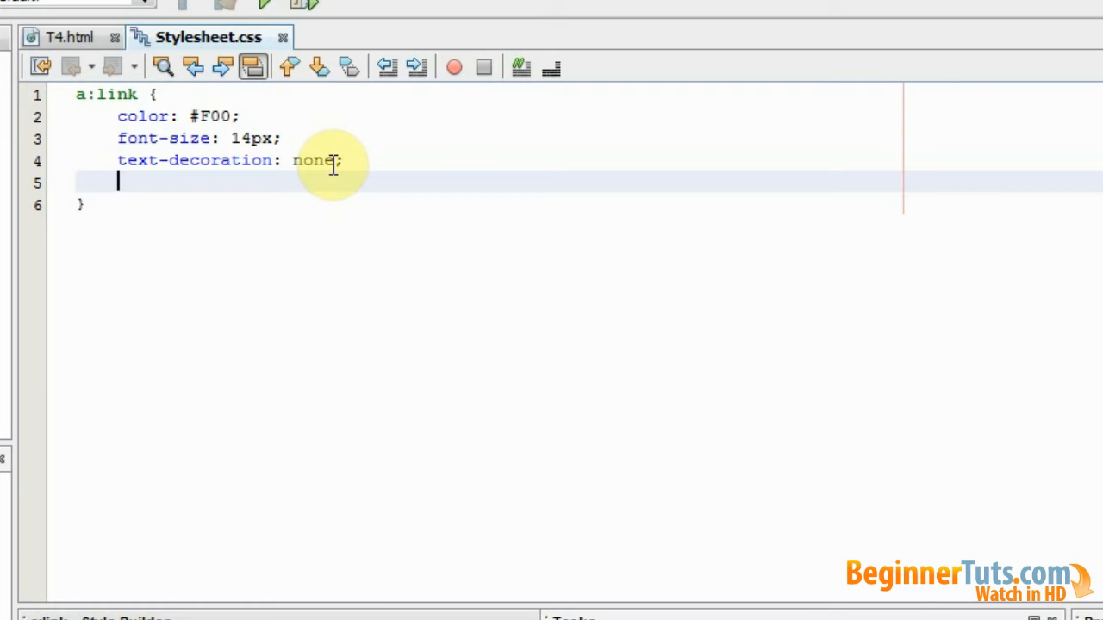
pyautogui.write('font-weight: bo')
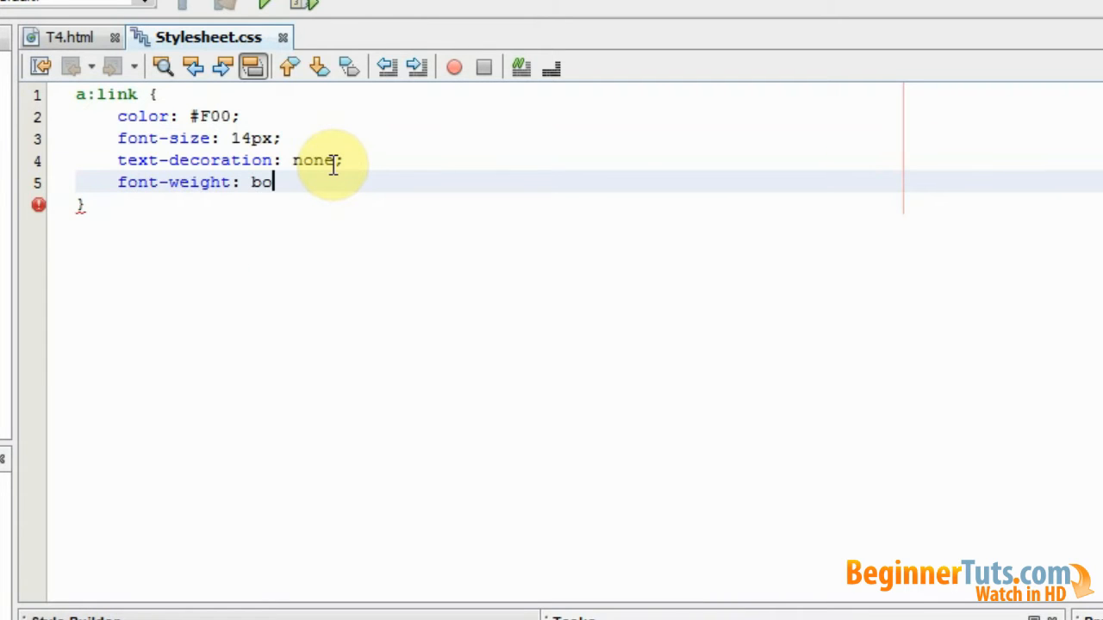
pyautogui.write('ld;')
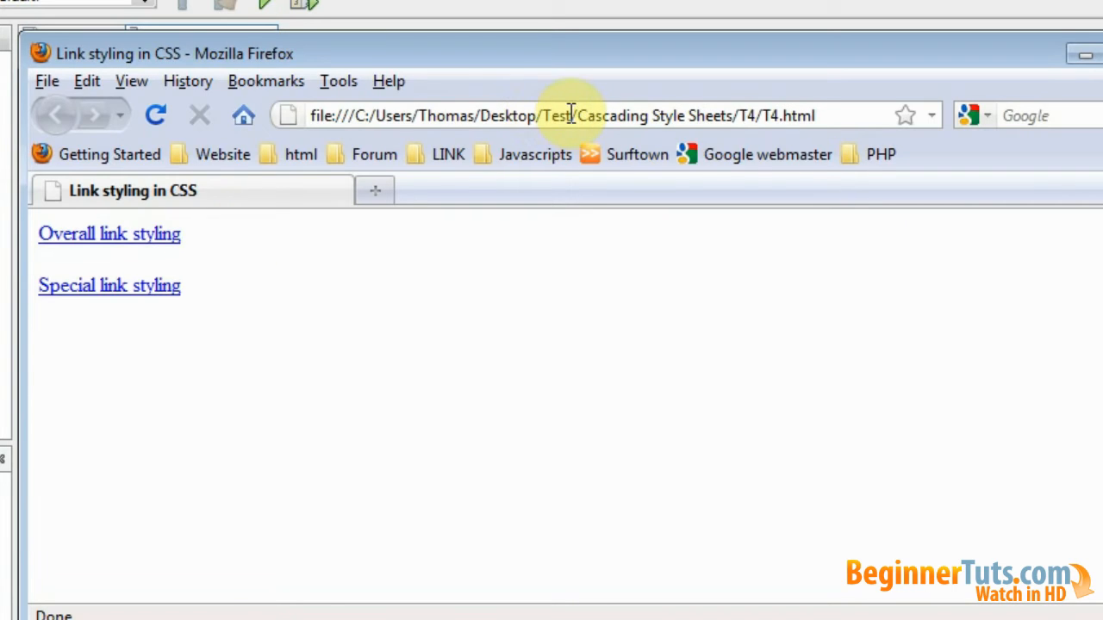
pyautogui.moveTo(97, 353)
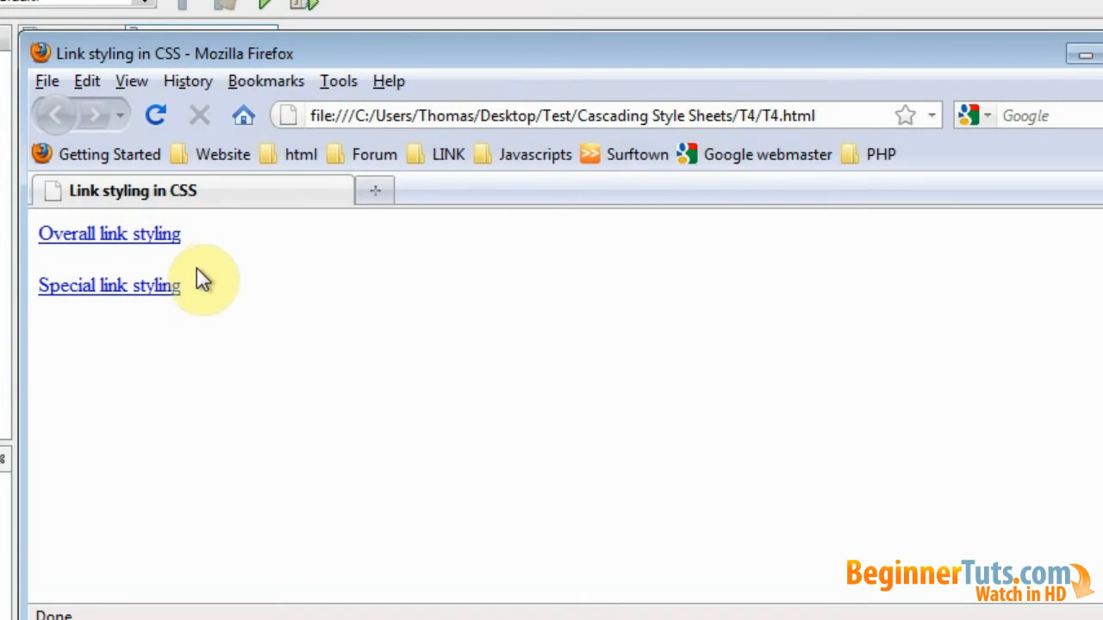
pyautogui.moveTo(93, 224)
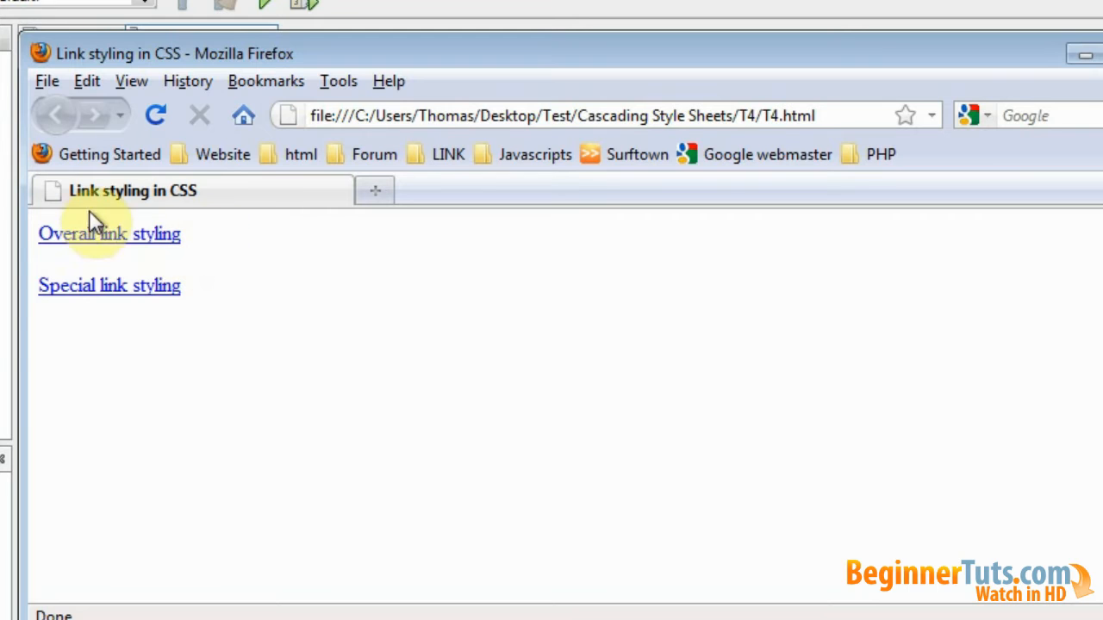
pyautogui.moveTo(231, 283)
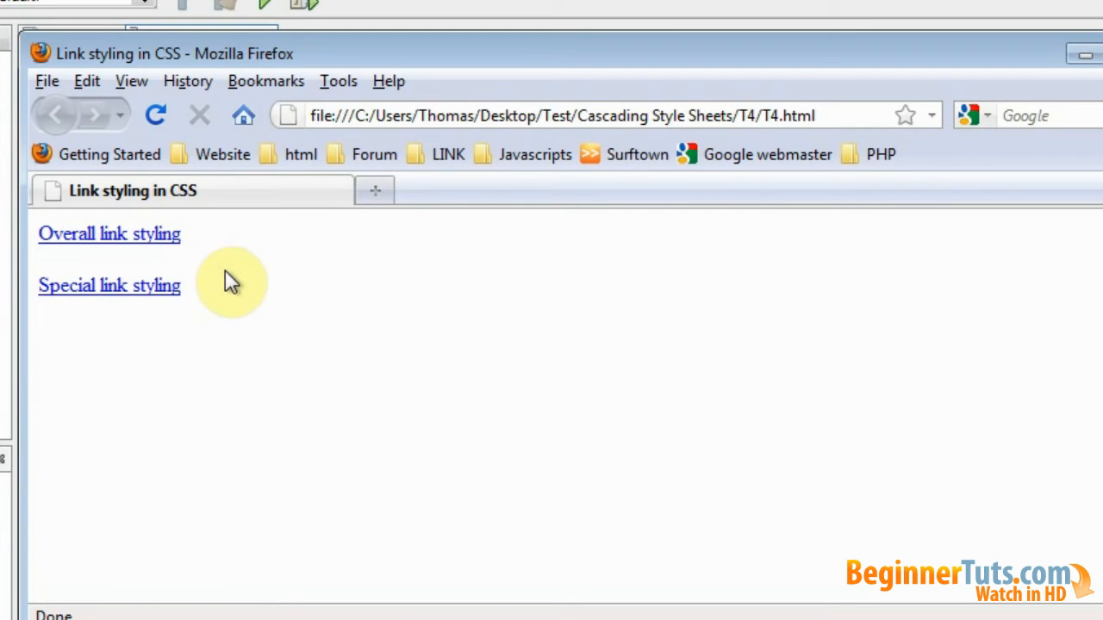
# Step: In Firefox, click the red, bold 'Overall link styling' link to test the styling
pyautogui.click(109, 234)
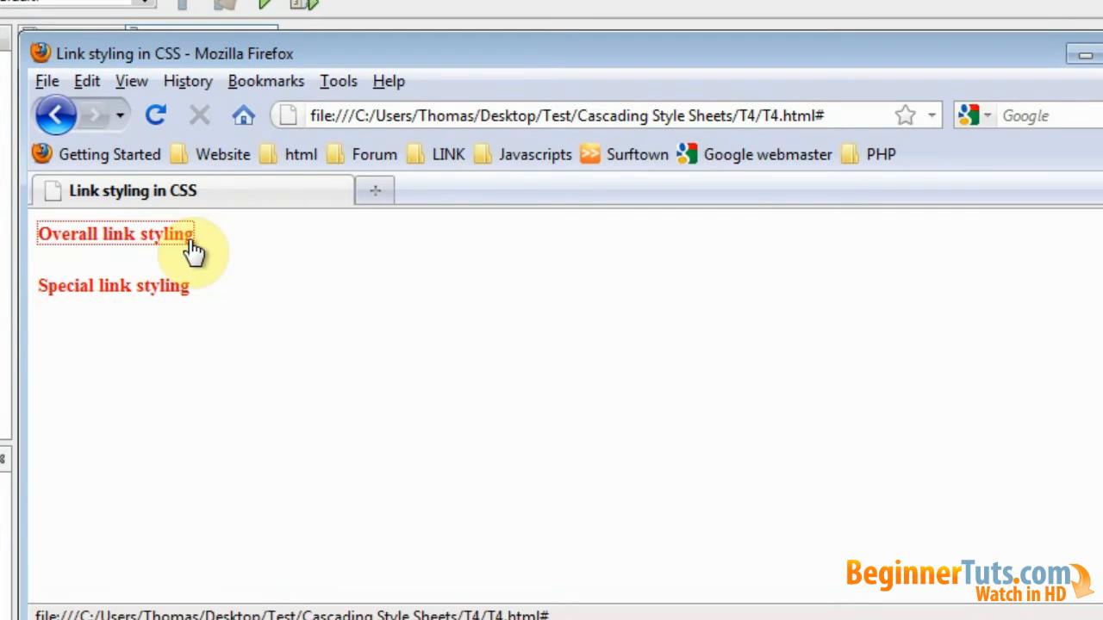
pyautogui.moveTo(91, 259)
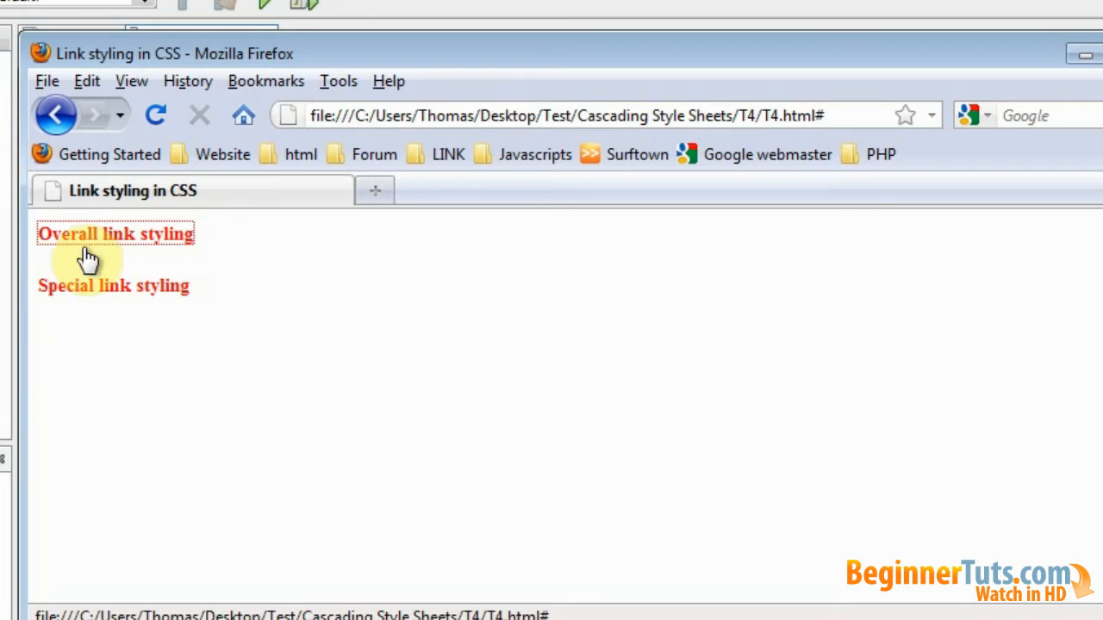
pyautogui.moveTo(142, 292)
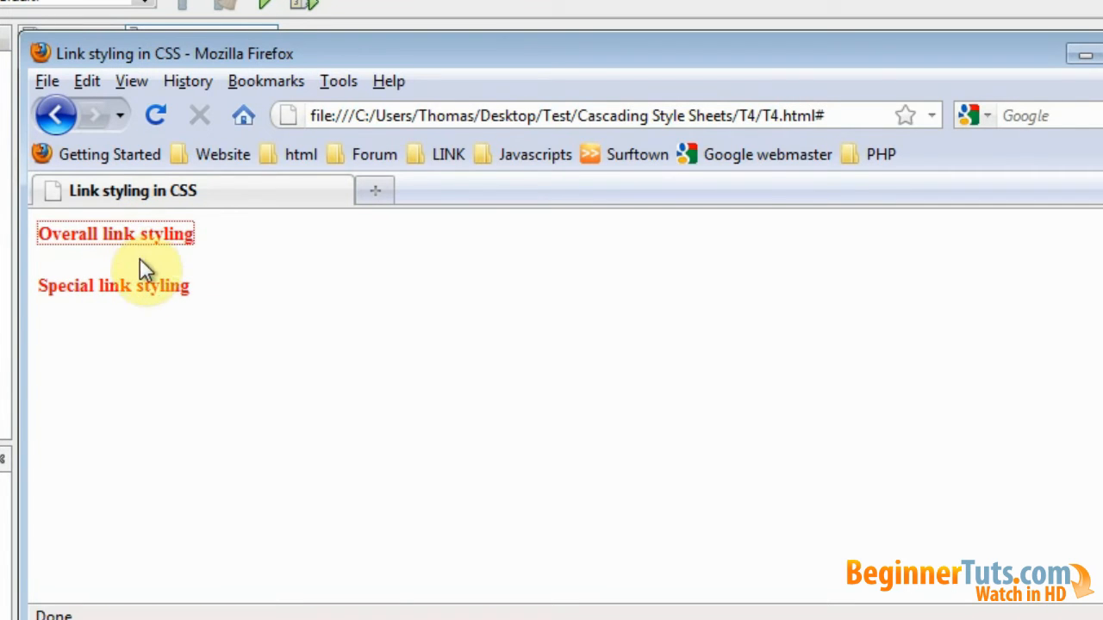
pyautogui.moveTo(193, 258)
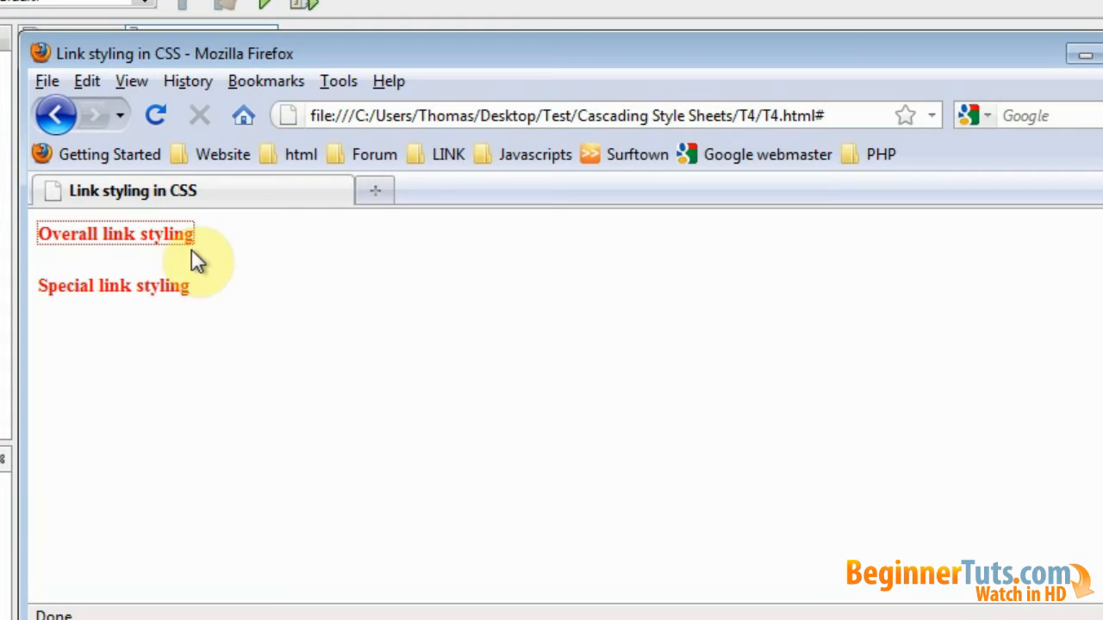
pyautogui.moveTo(112, 344)
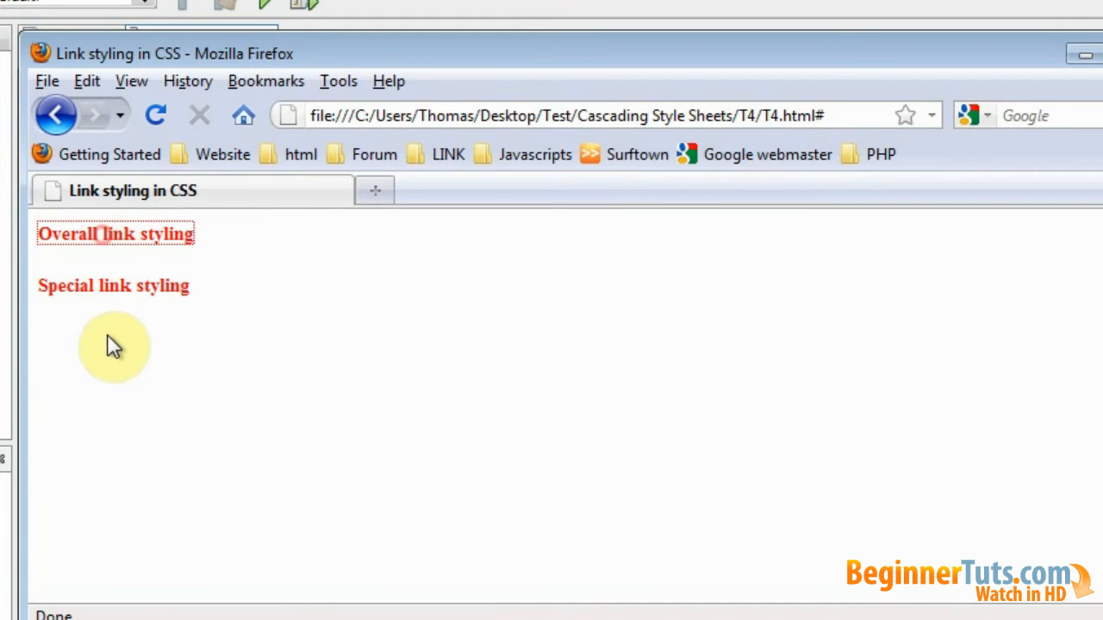
pyautogui.moveTo(90, 286)
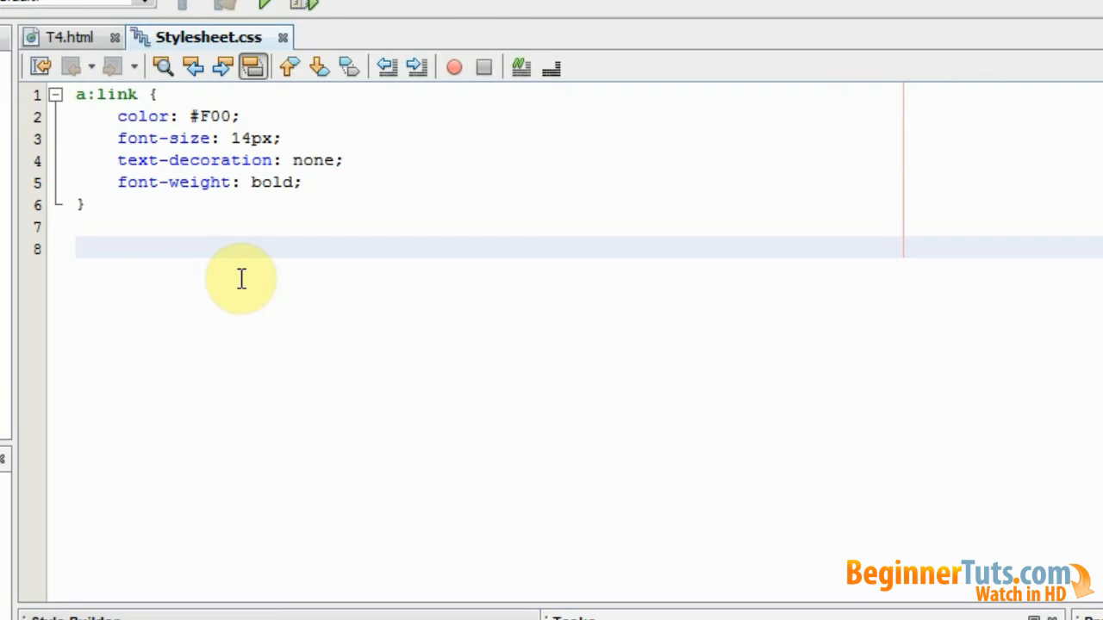
# Step: Paste a copy of the a:link rule below it and rename its selector to a:visited
pyautogui.click(78, 248)
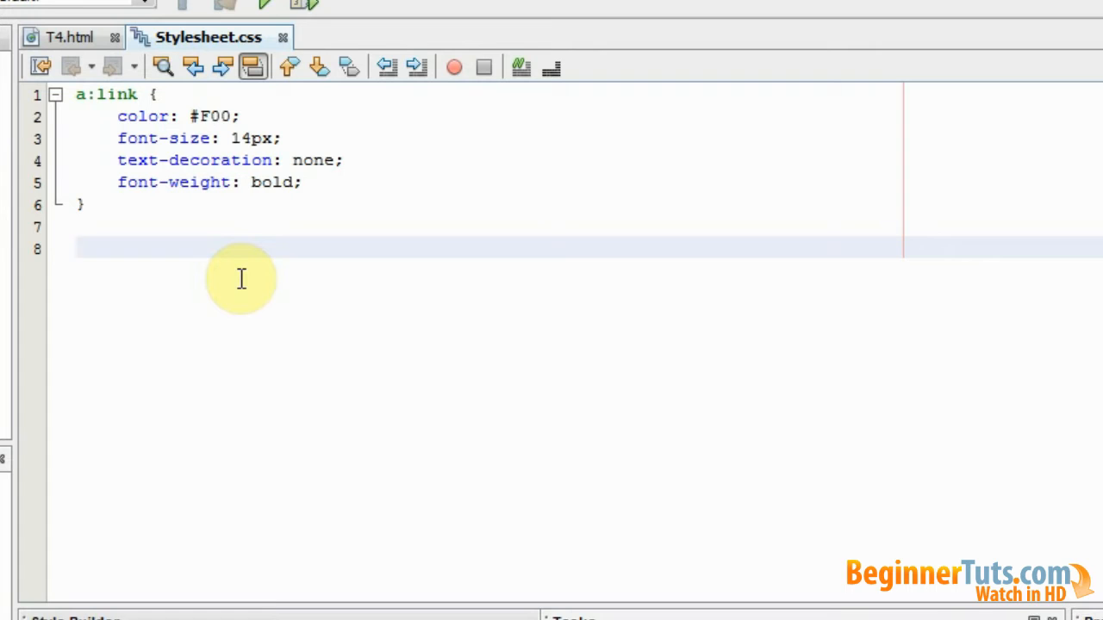
pyautogui.click(78, 248)
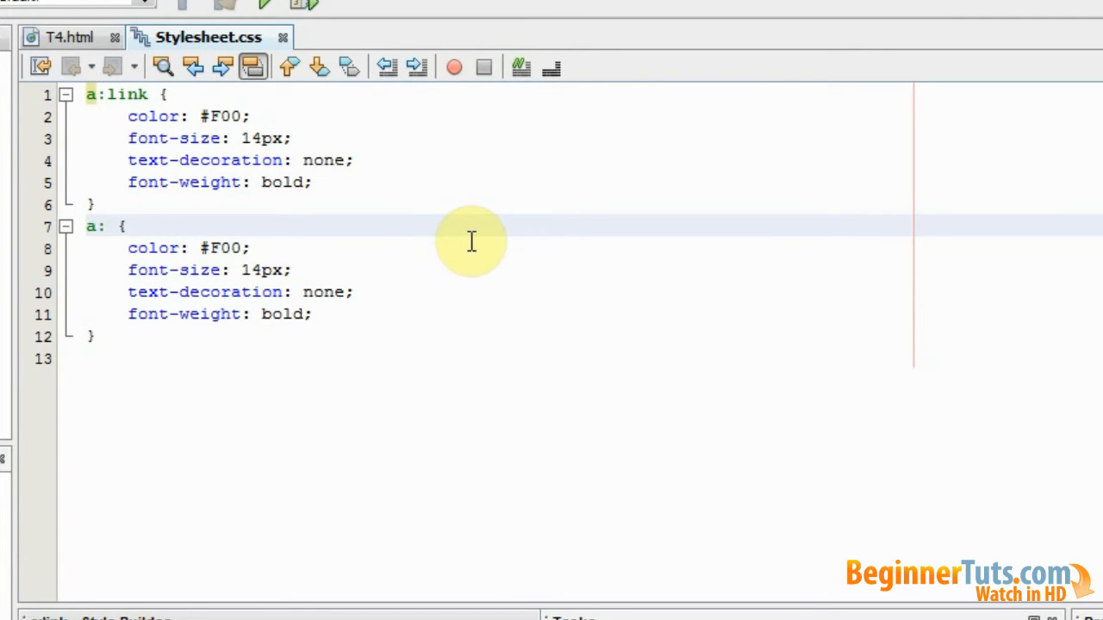
pyautogui.write('vis')
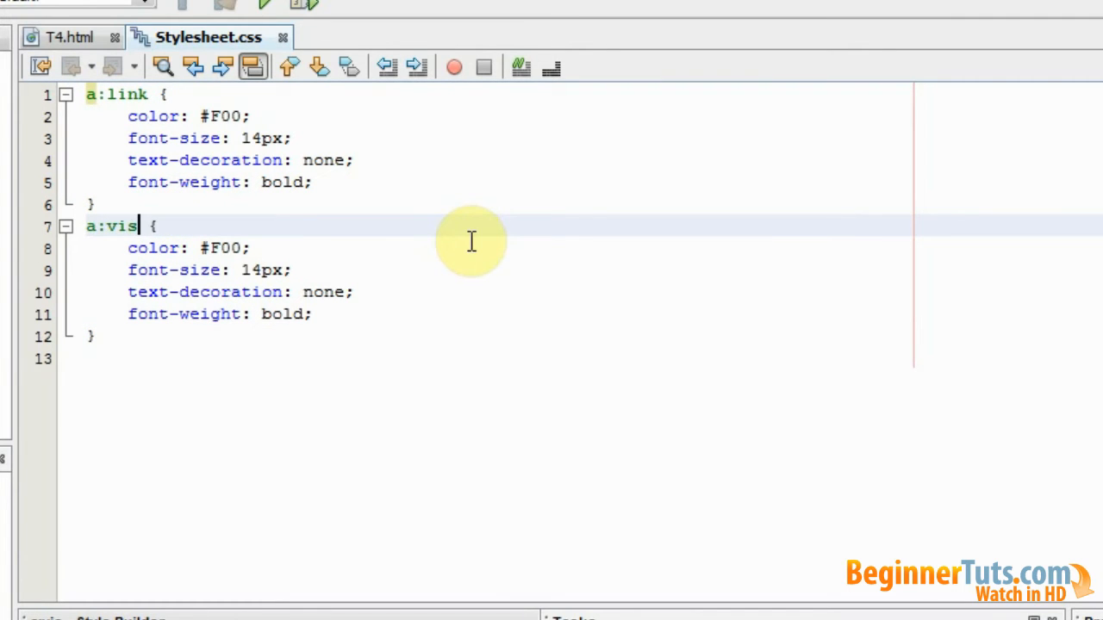
pyautogui.write('ited')
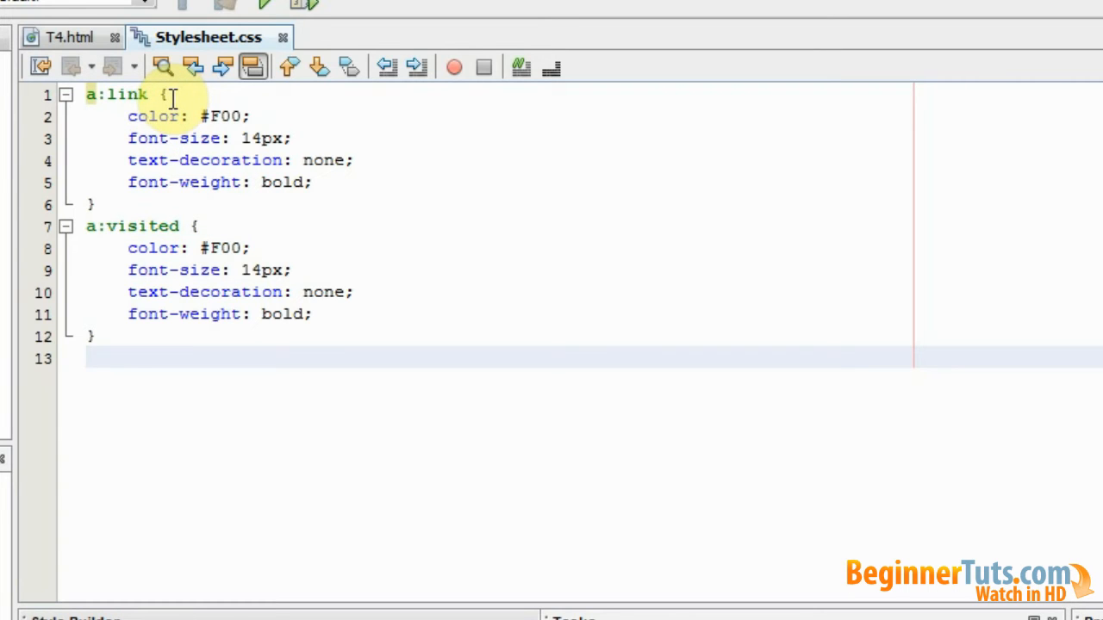
pyautogui.moveTo(229, 321)
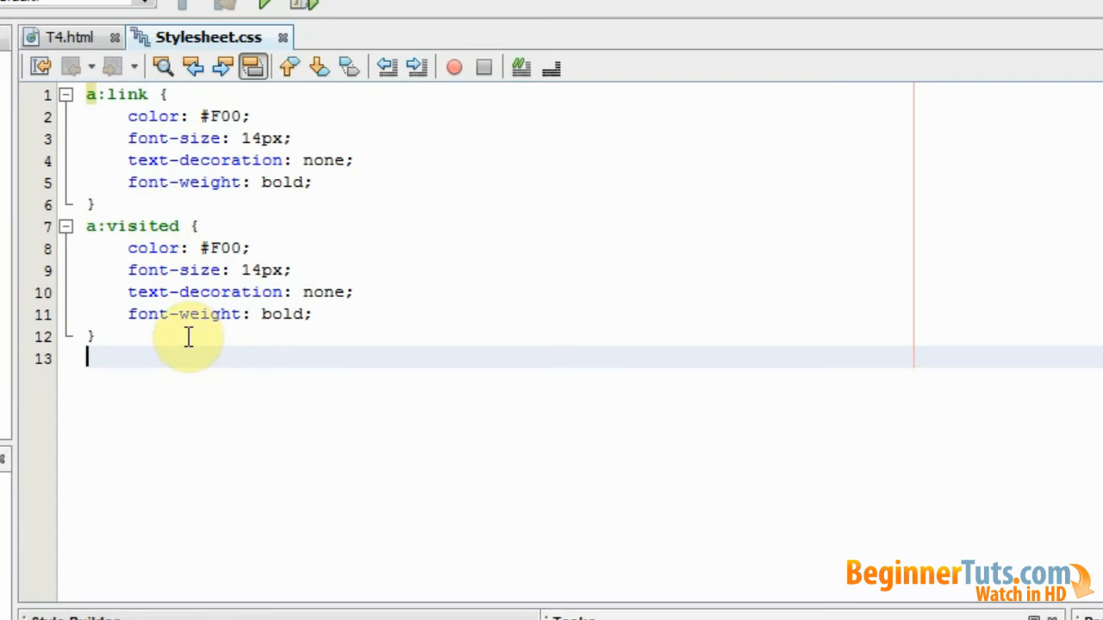
pyautogui.moveTo(211, 348)
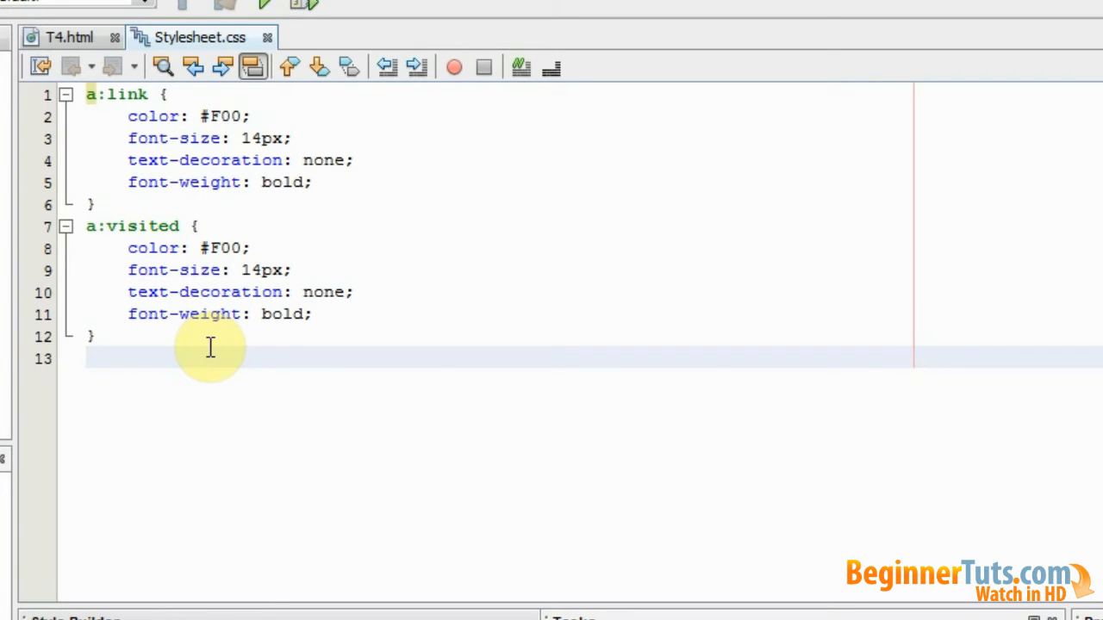
pyautogui.click(91, 356)
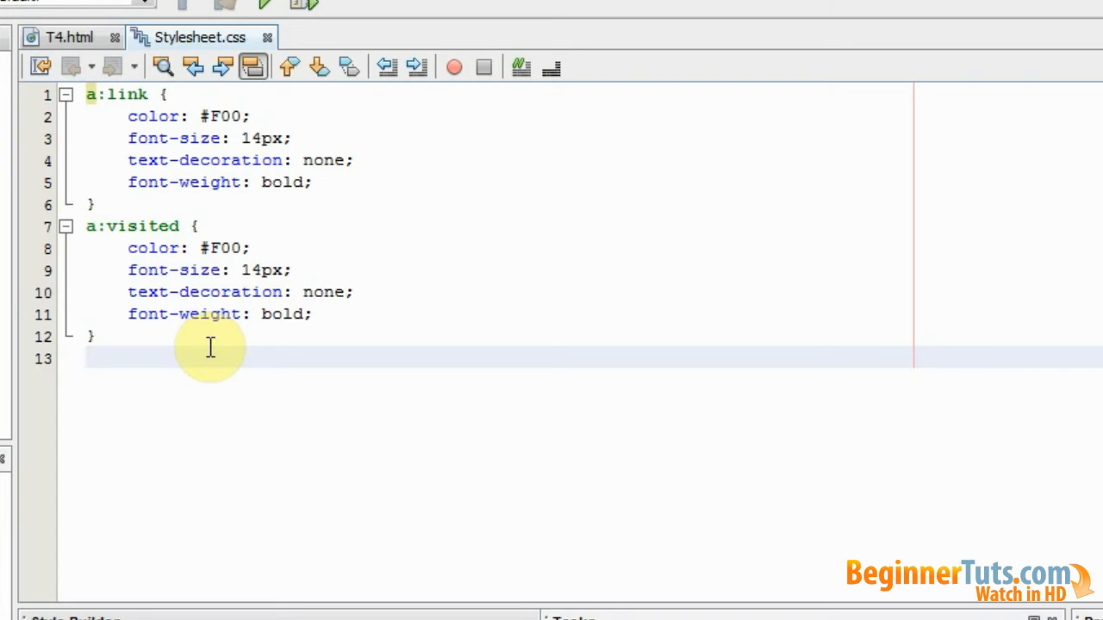
# Step: Type an a:hover {} rule with the pasted properties and colour #FFFF00
pyautogui.write('a:')
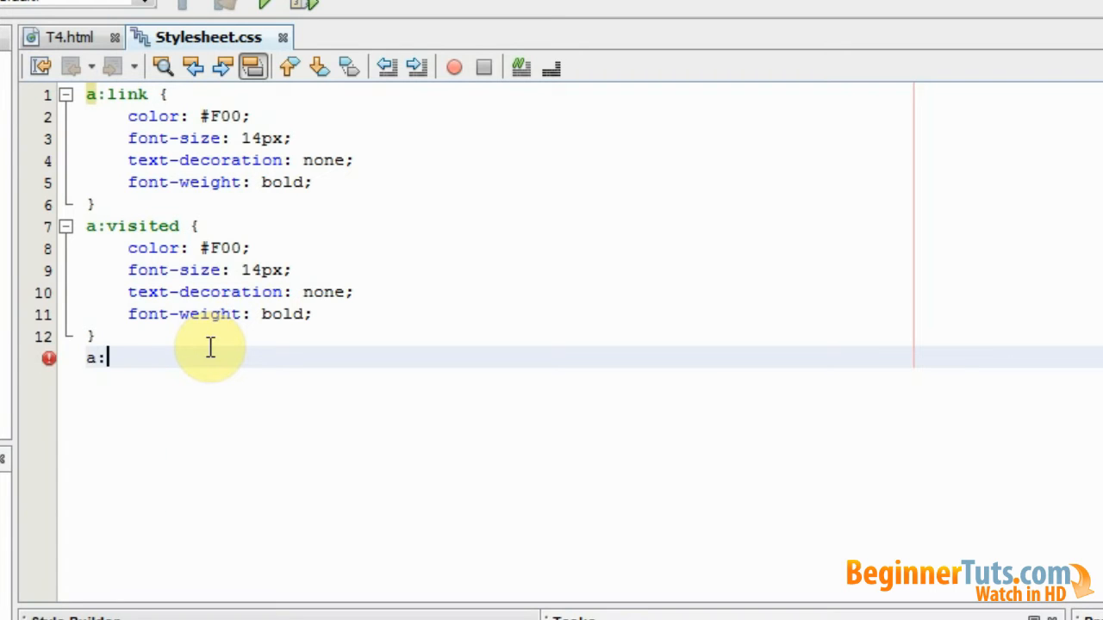
pyautogui.write('hover')
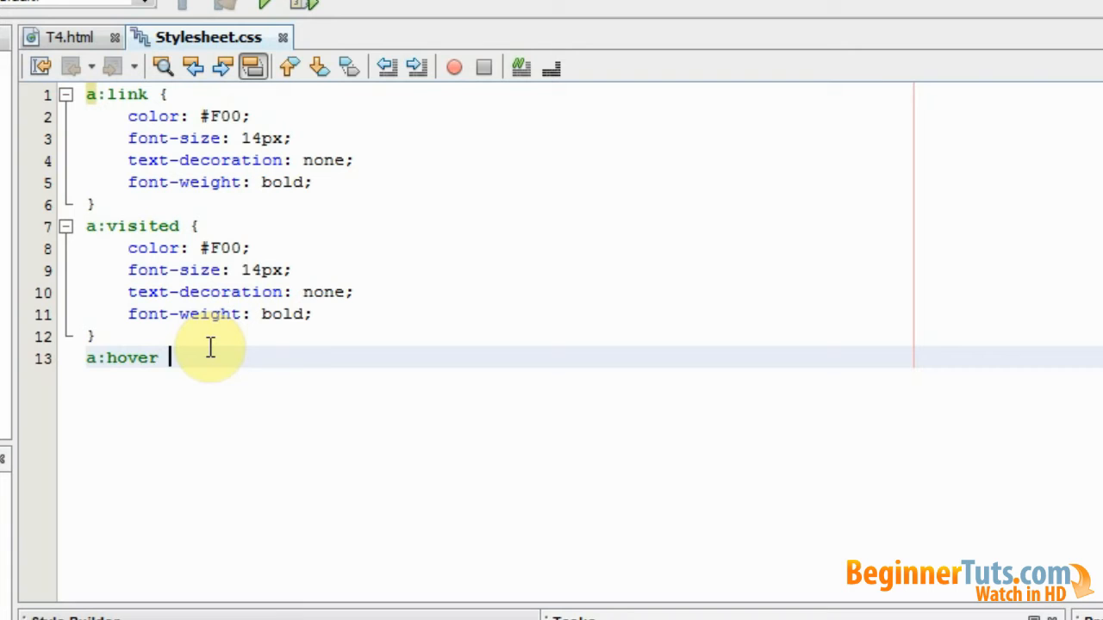
pyautogui.write('{}')
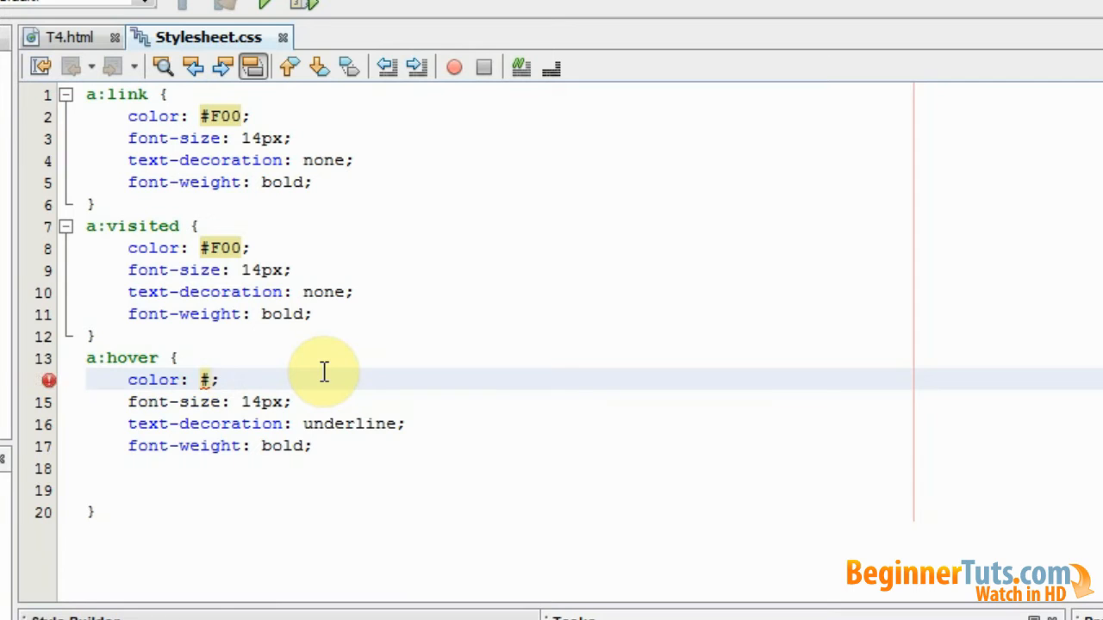
pyautogui.write('FFFF')
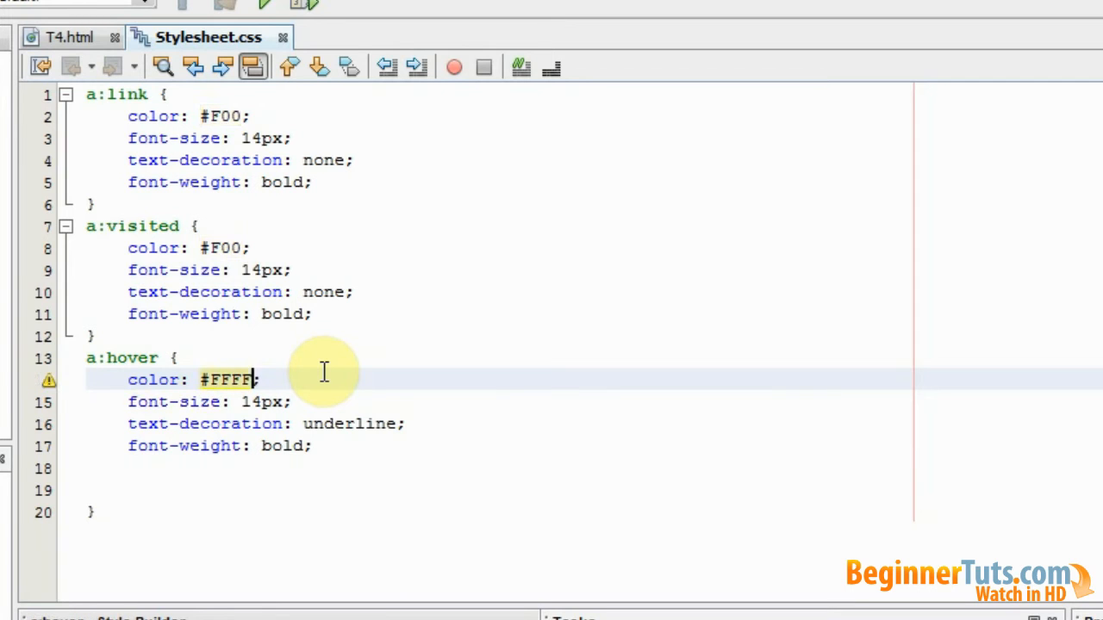
pyautogui.write('00')
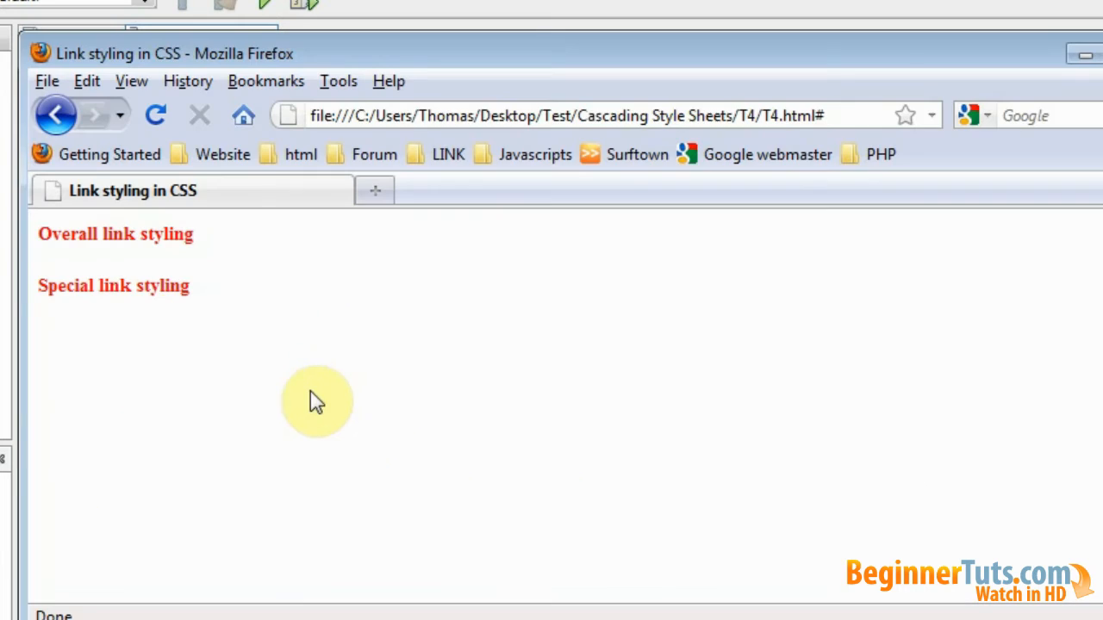
pyautogui.moveTo(203, 351)
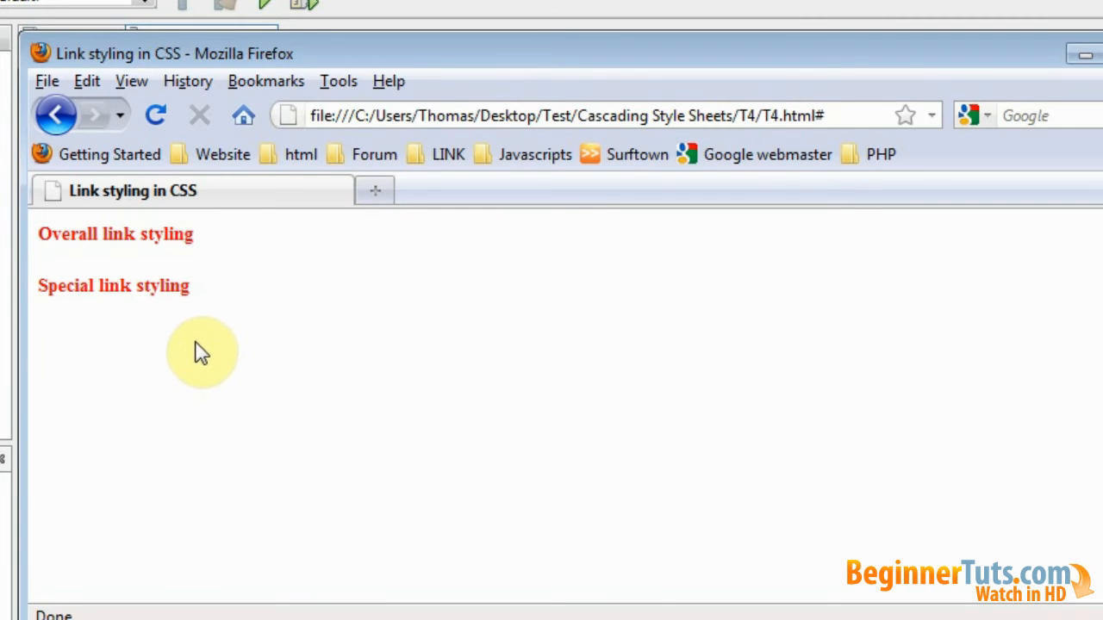
pyautogui.moveTo(155, 323)
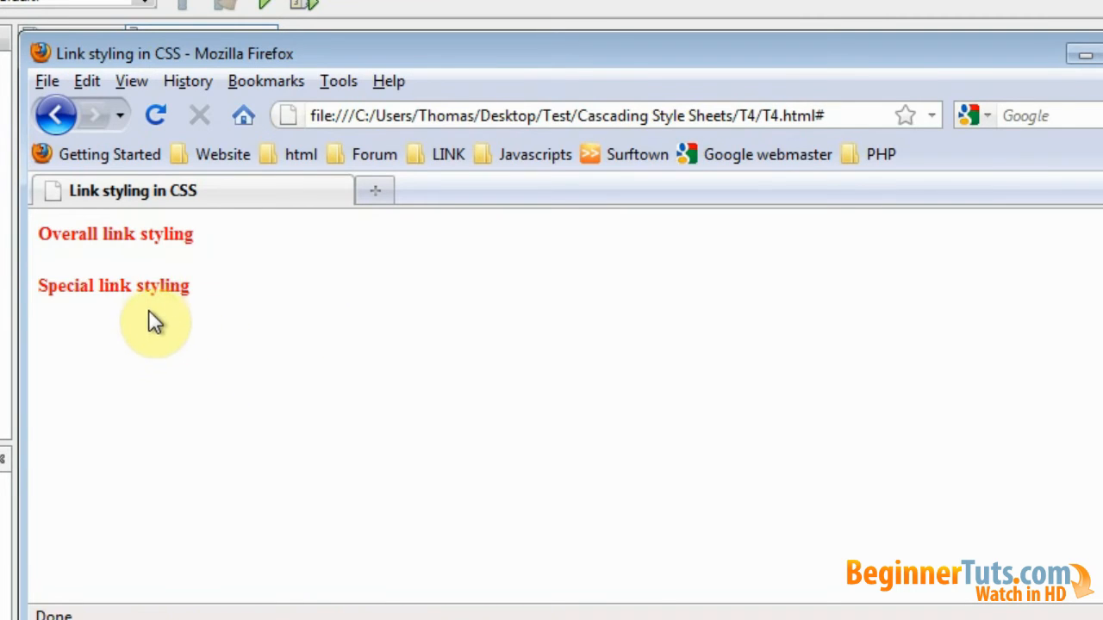
pyautogui.moveTo(113, 286)
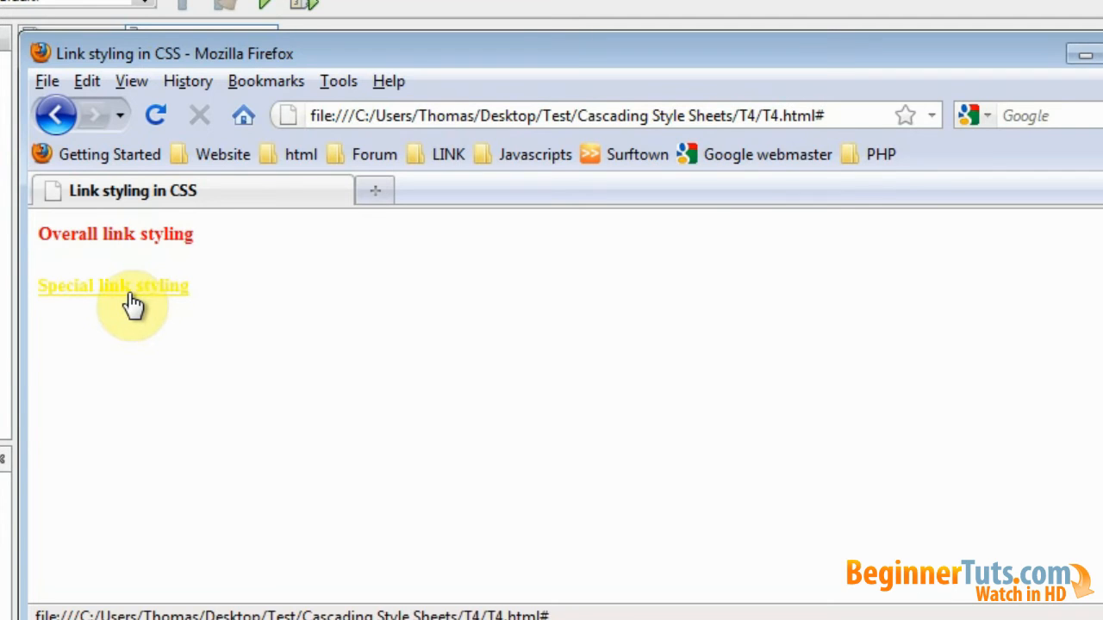
pyautogui.moveTo(129, 293)
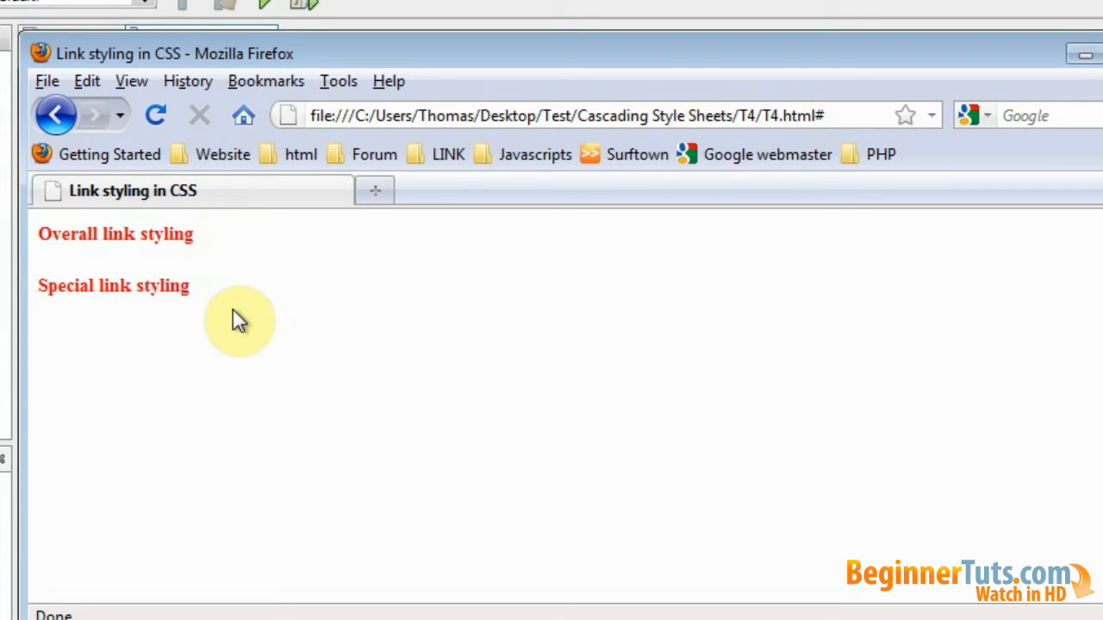
pyautogui.moveTo(134, 348)
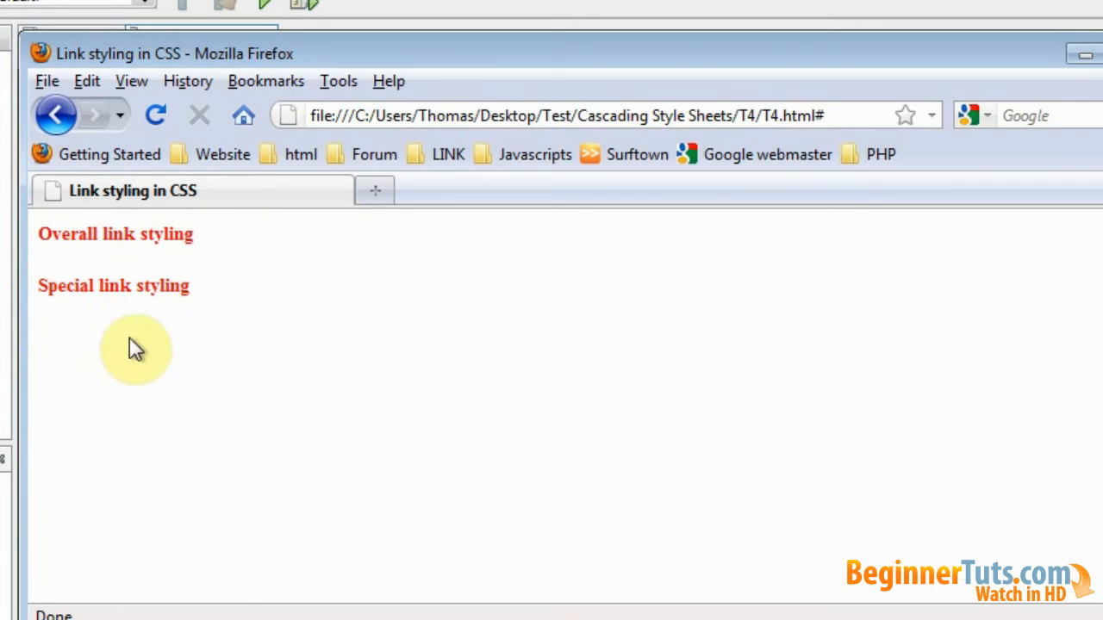
pyautogui.moveTo(218, 299)
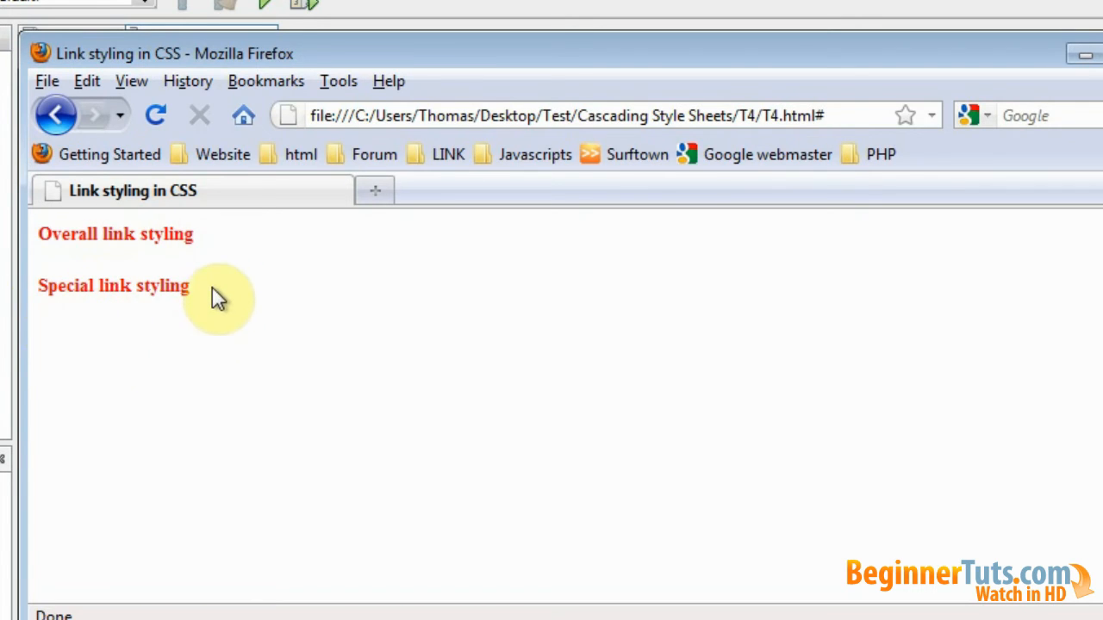
pyautogui.moveTo(112, 285)
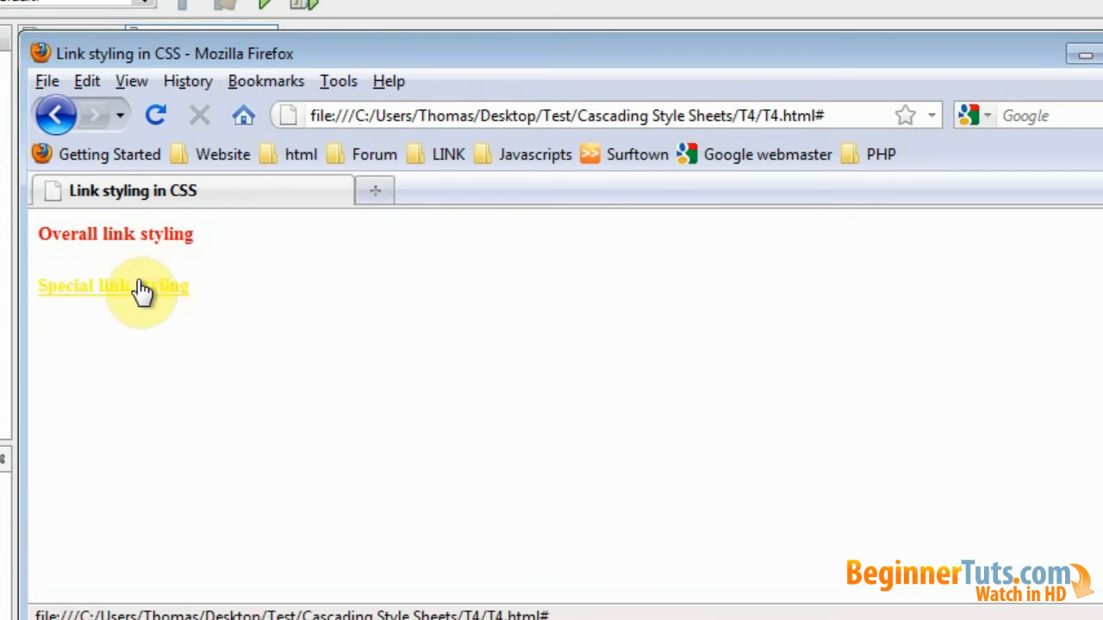
# Step: Type an empty a:active {} rule on a new line below a:hover
pyautogui.click(113, 285)
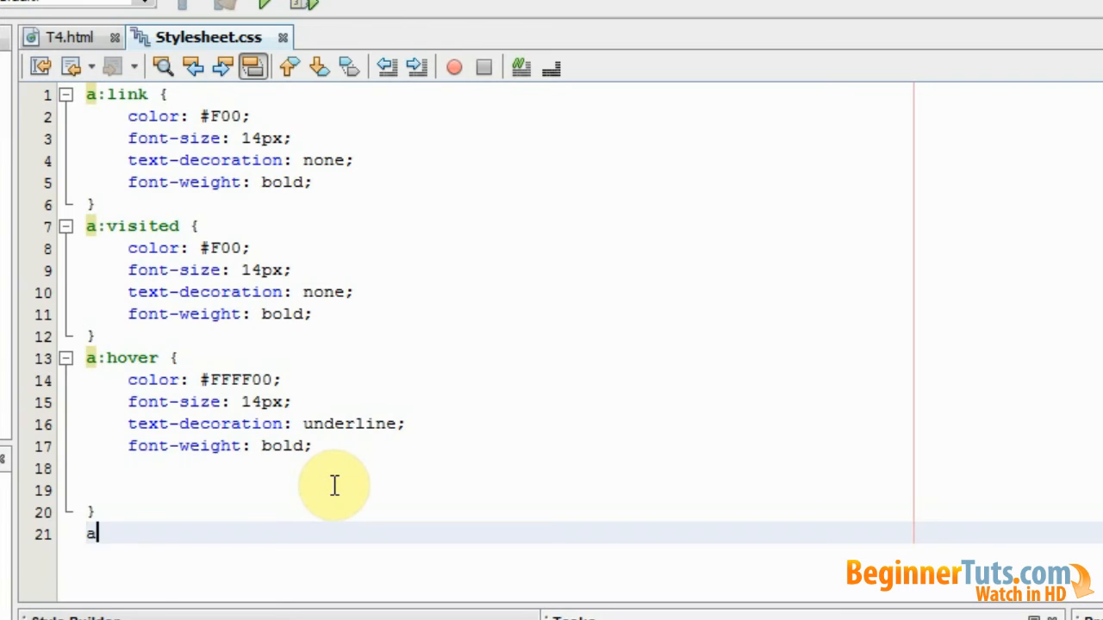
pyautogui.write(':ac')
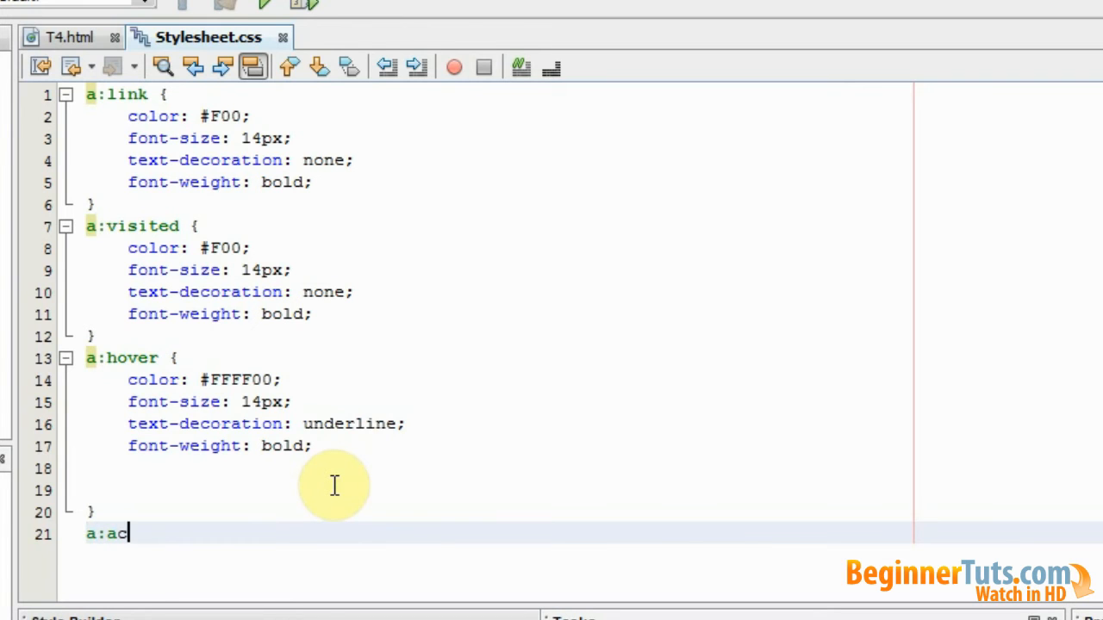
pyautogui.write('ti')
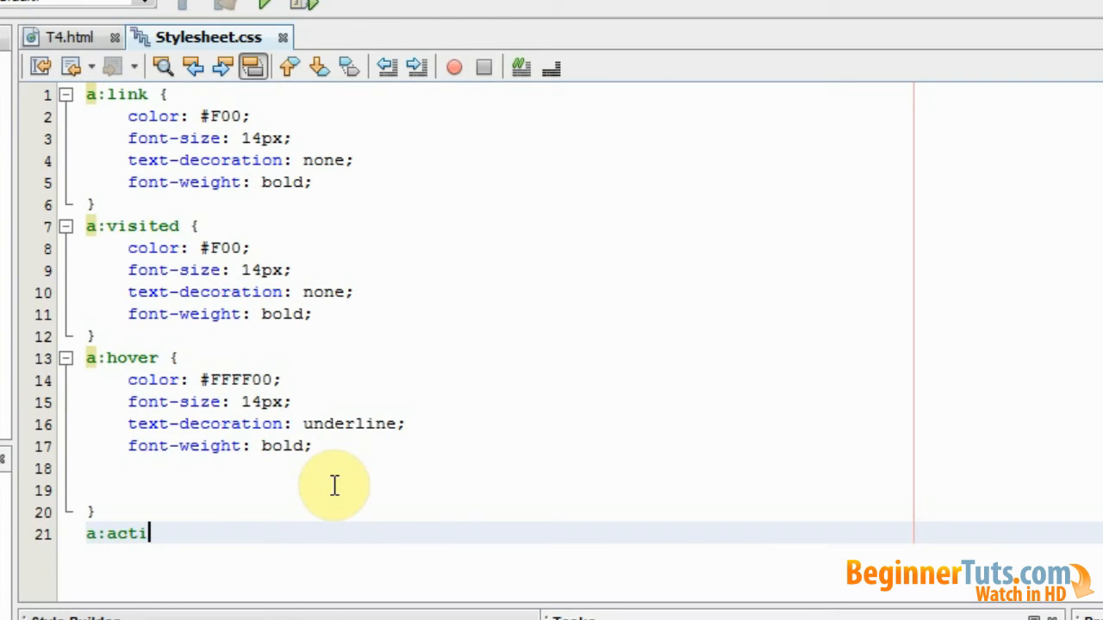
pyautogui.write('ve {}')
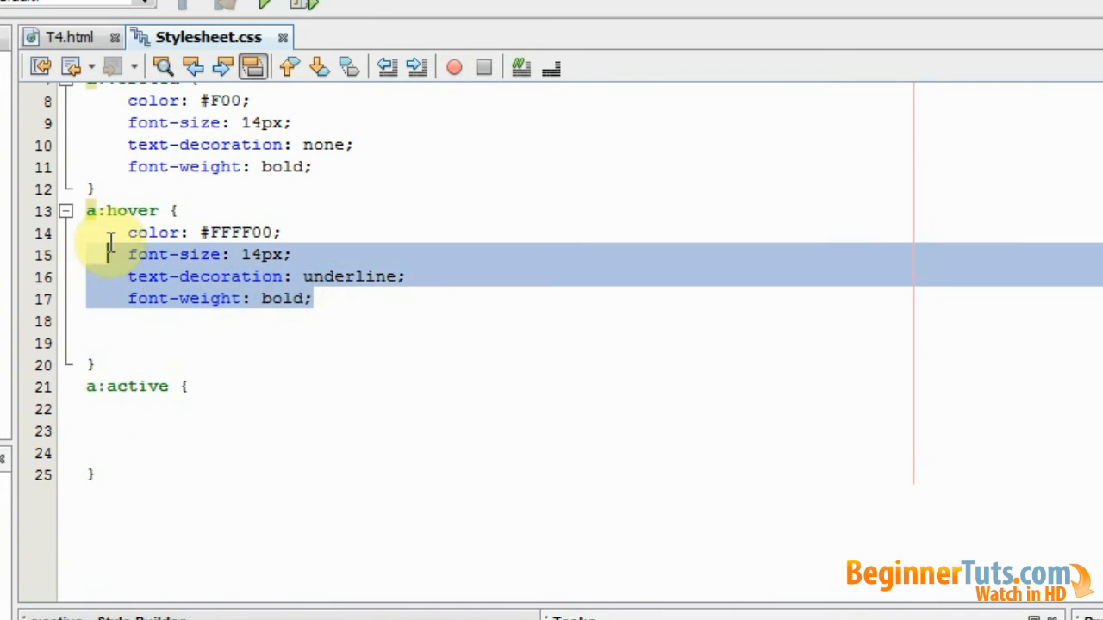
pyautogui.click(129, 410)
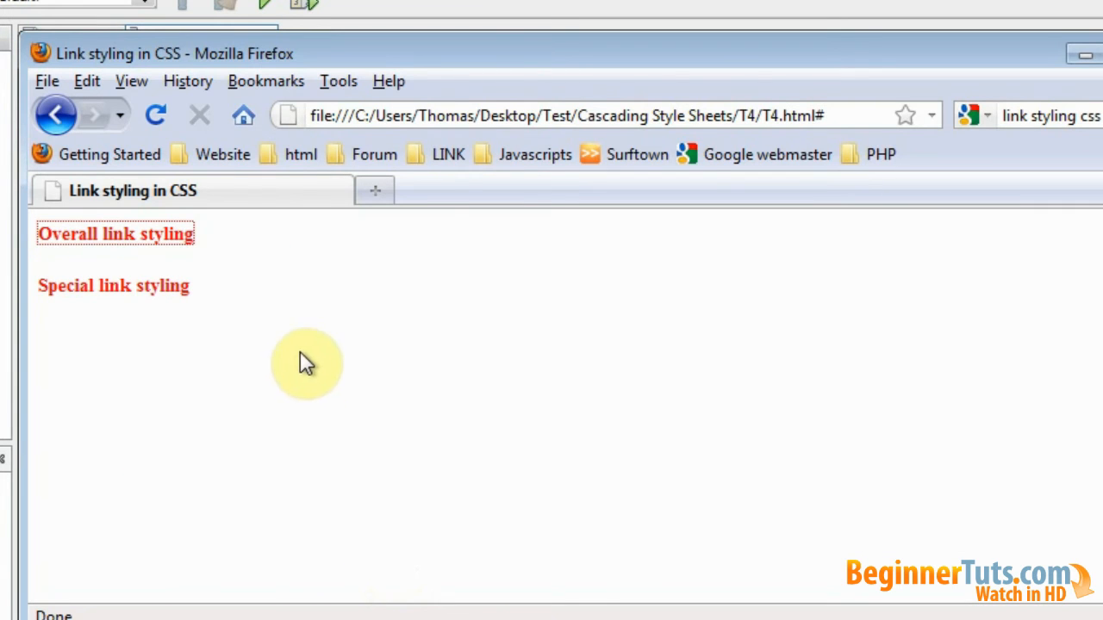
pyautogui.moveTo(176, 254)
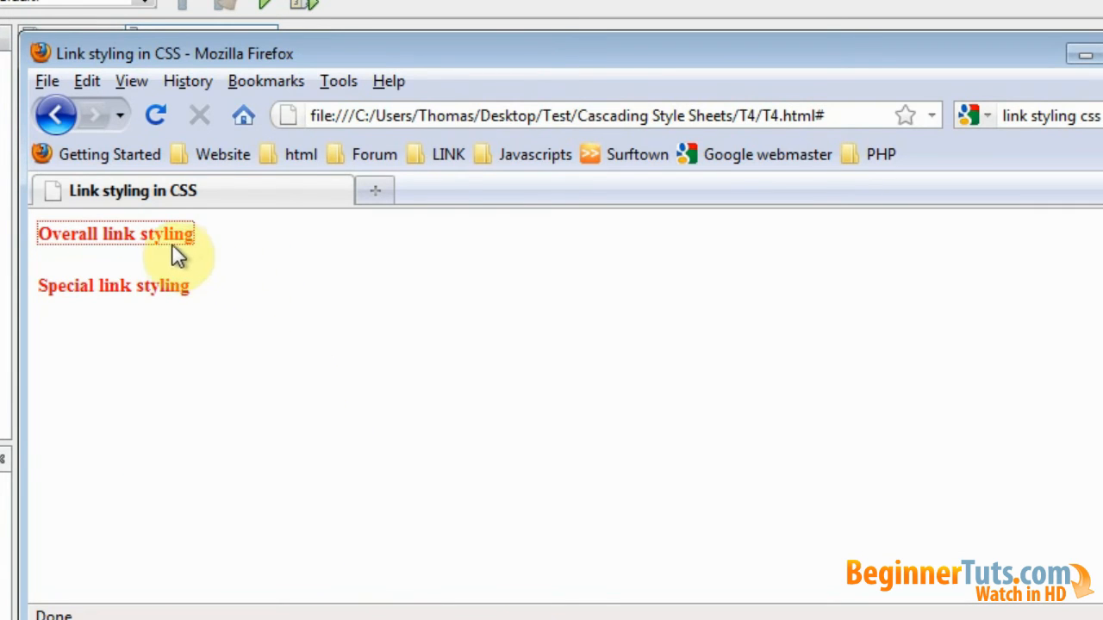
pyautogui.moveTo(115, 233)
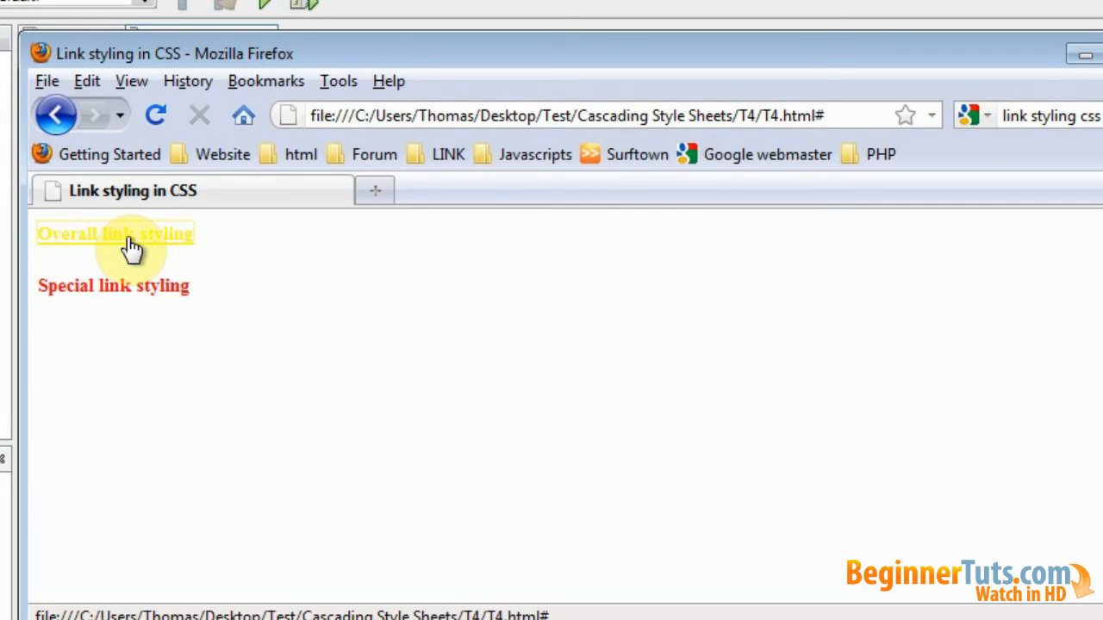
pyautogui.click(115, 233)
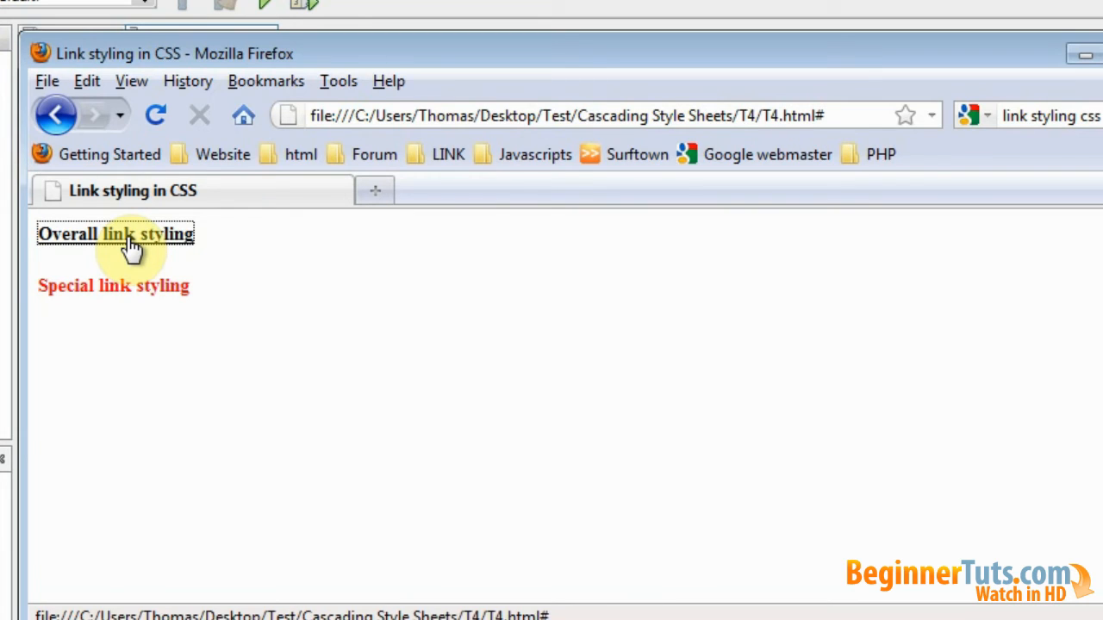
pyautogui.click(114, 233)
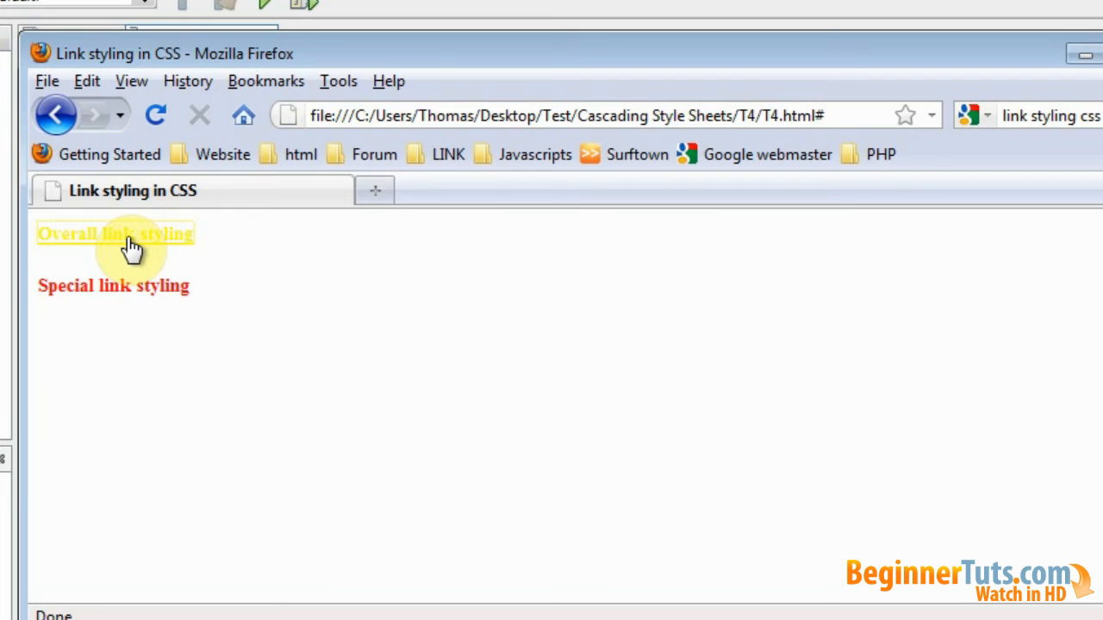
pyautogui.click(115, 233)
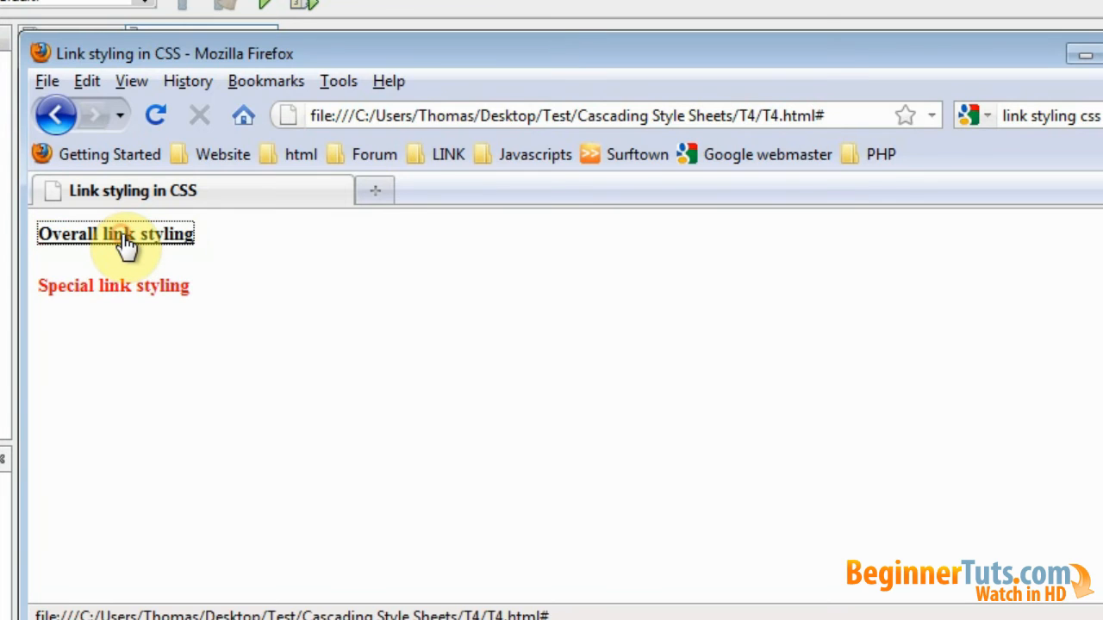
pyautogui.click(115, 233)
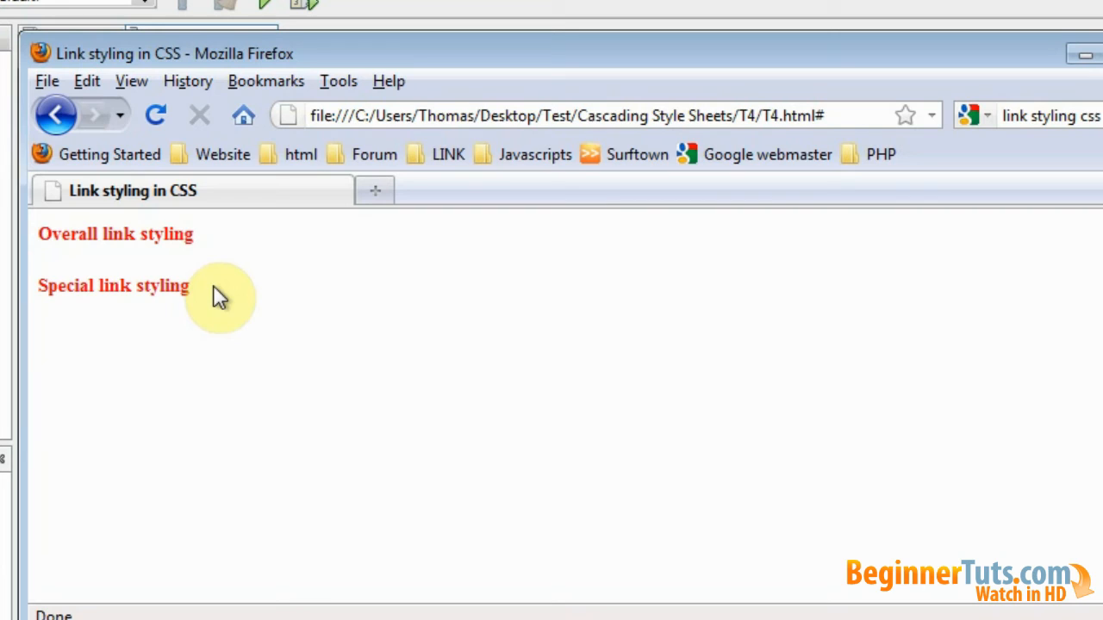
pyautogui.moveTo(247, 308)
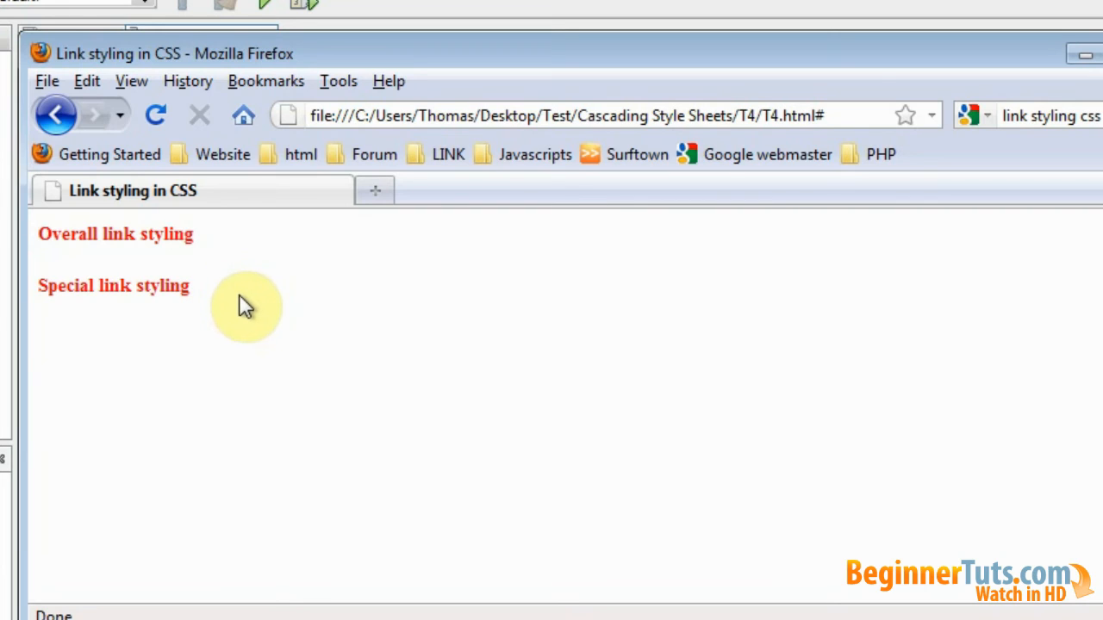
pyautogui.moveTo(231, 303)
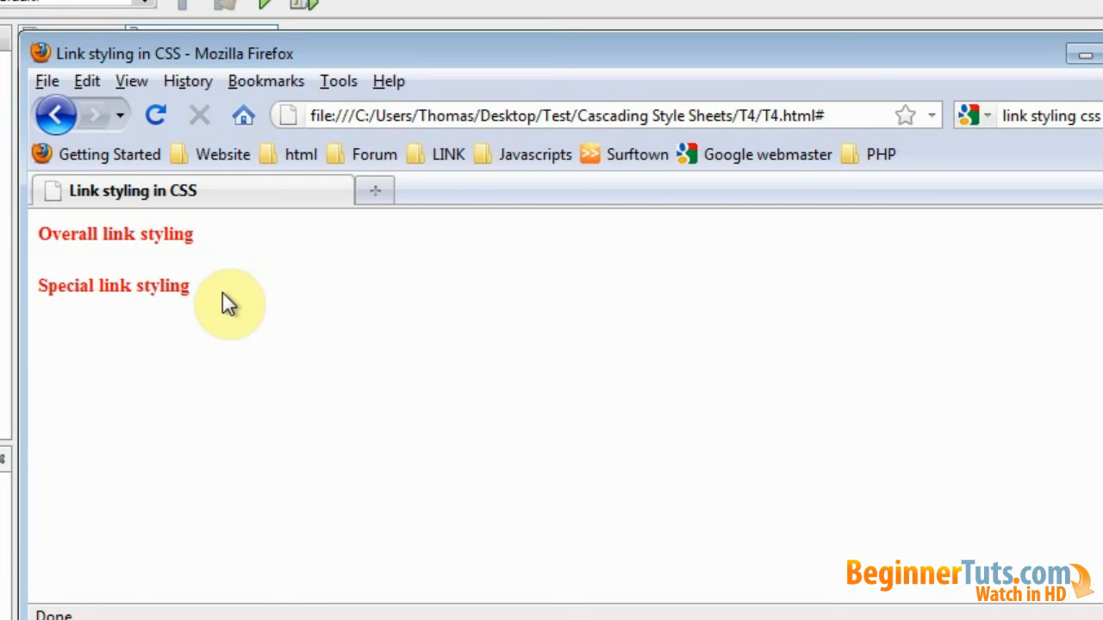
pyautogui.moveTo(231, 308)
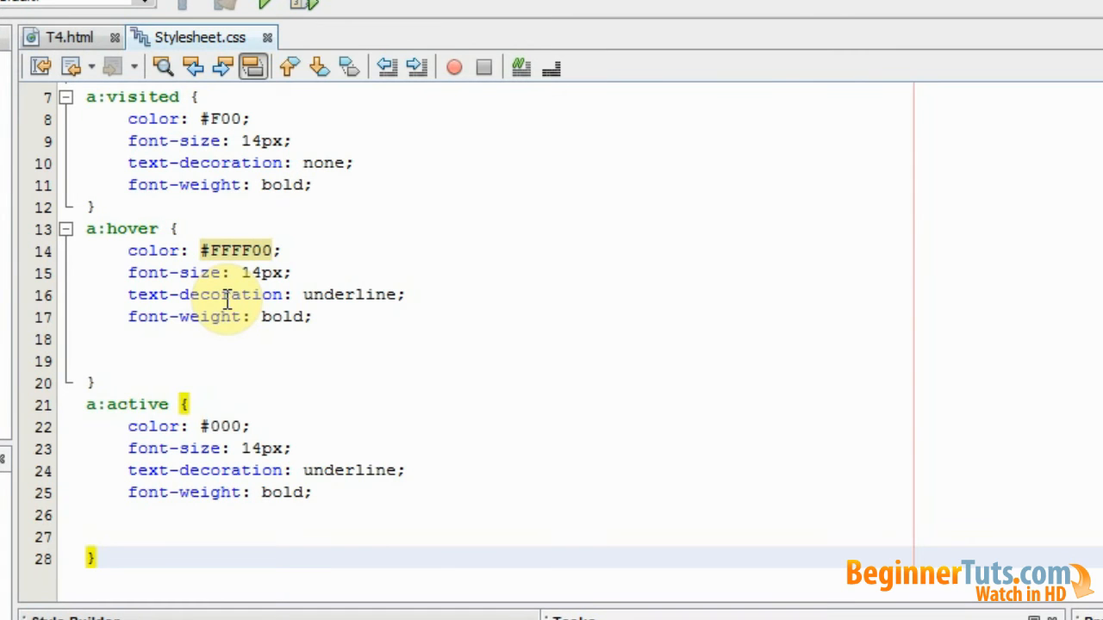
# Step: Paste the four rules at the stylesheet's end and insert .speciallink into the copied selectors
pyautogui.click(95, 557)
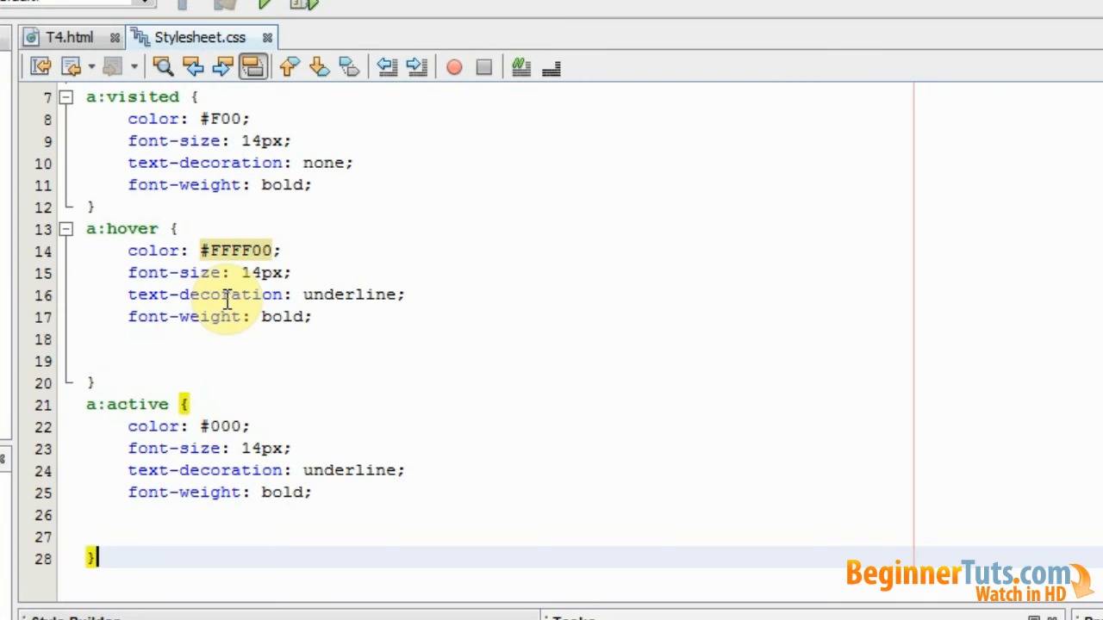
pyautogui.moveTo(285, 376)
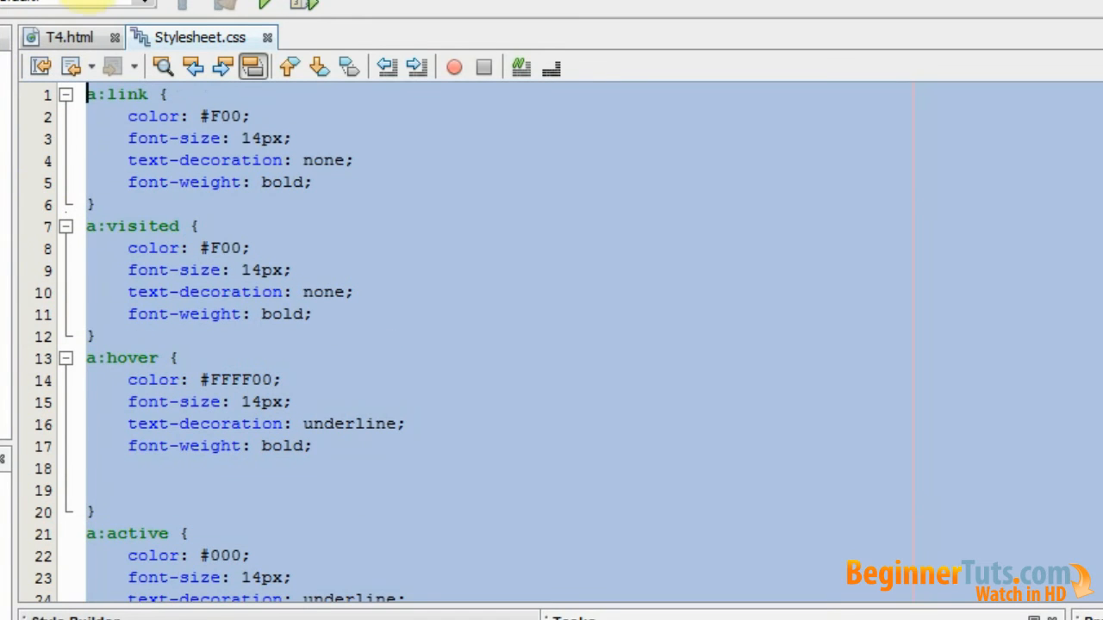
pyautogui.scroll(-3)
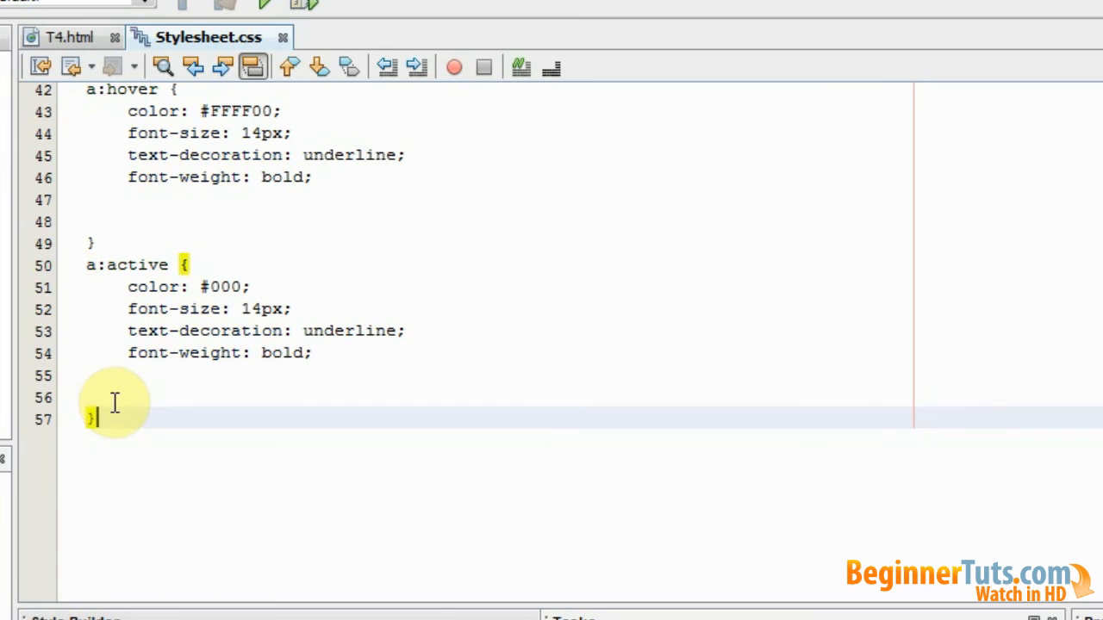
pyautogui.scroll(3)
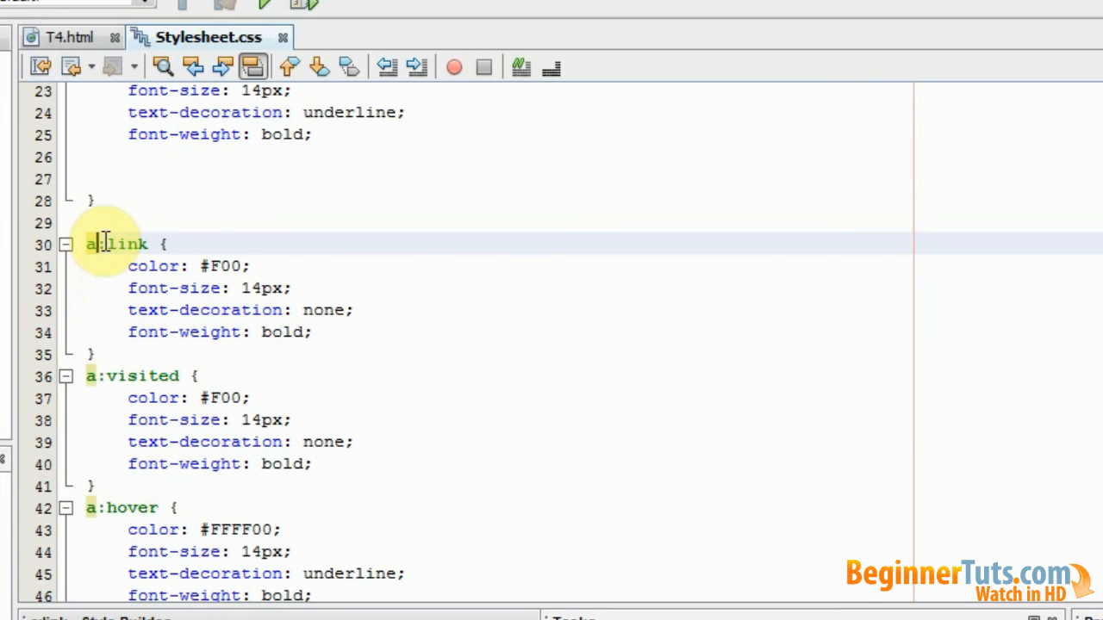
pyautogui.write('.')
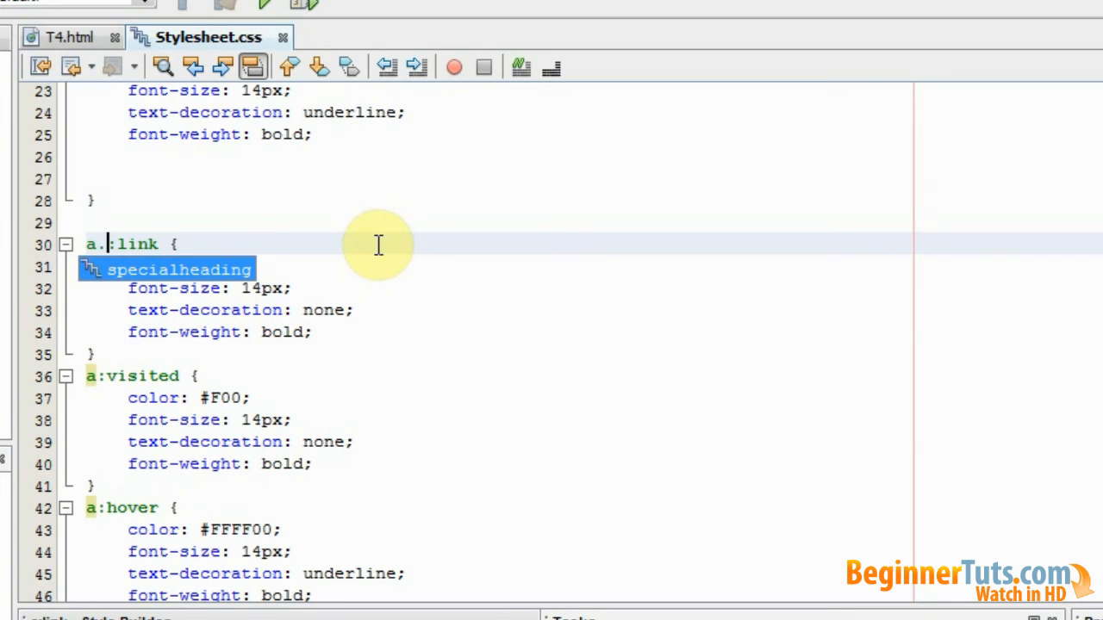
pyautogui.write('speciallink')
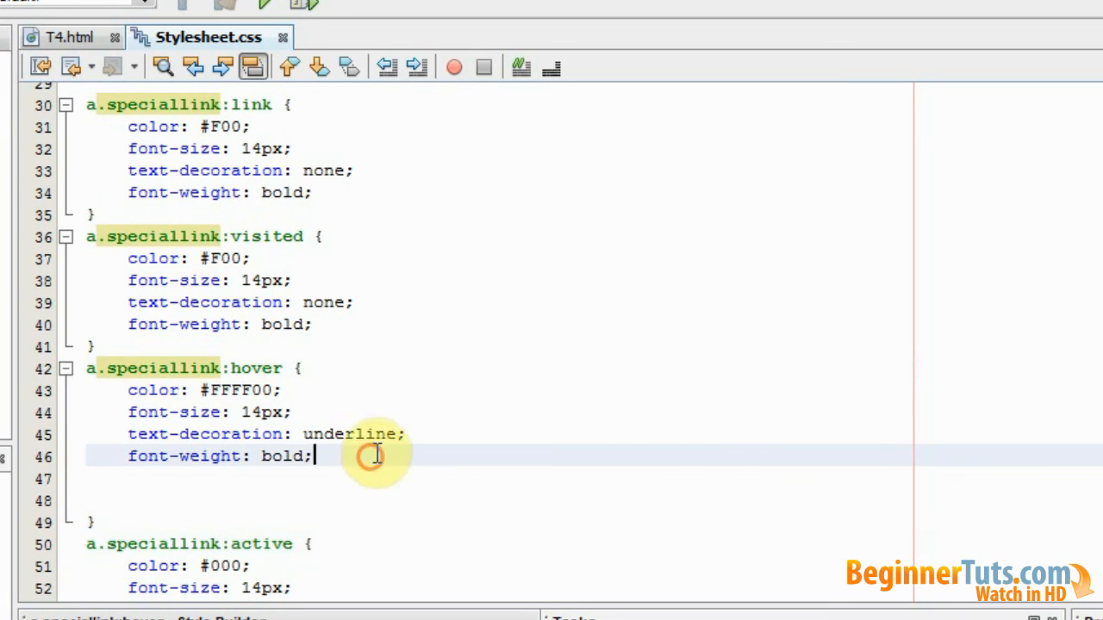
pyautogui.scroll(3)
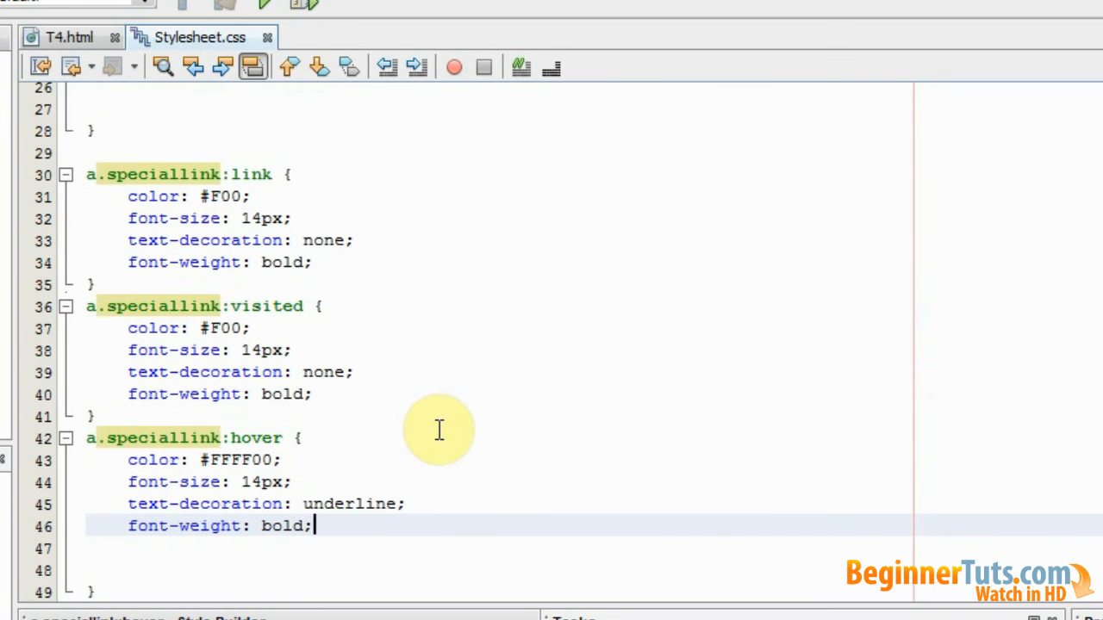
pyautogui.moveTo(569, 330)
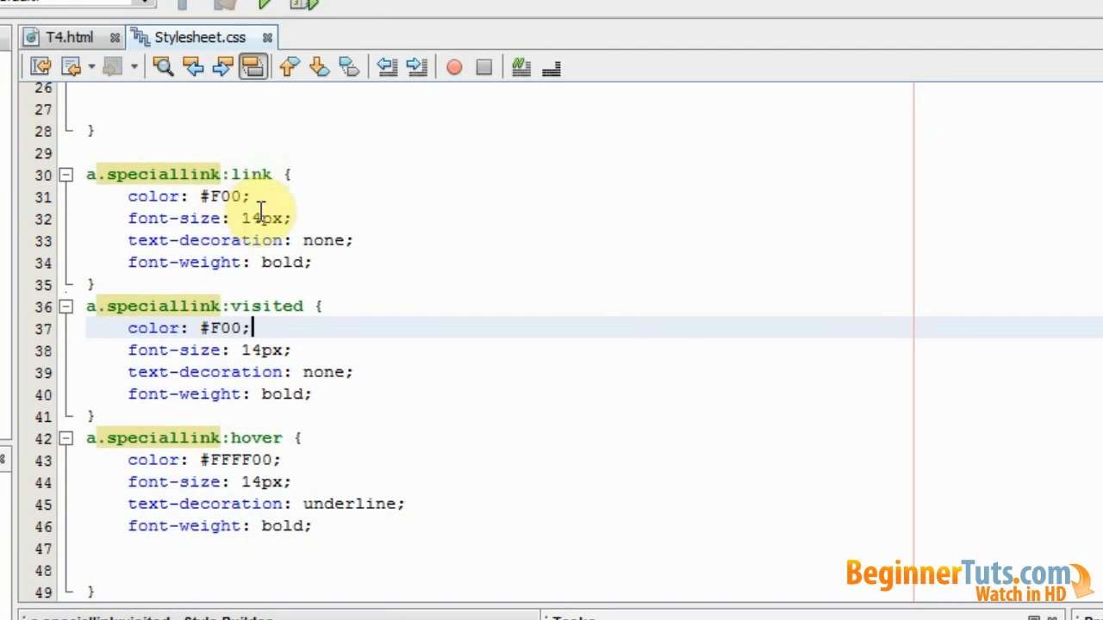
pyautogui.moveTo(242, 291)
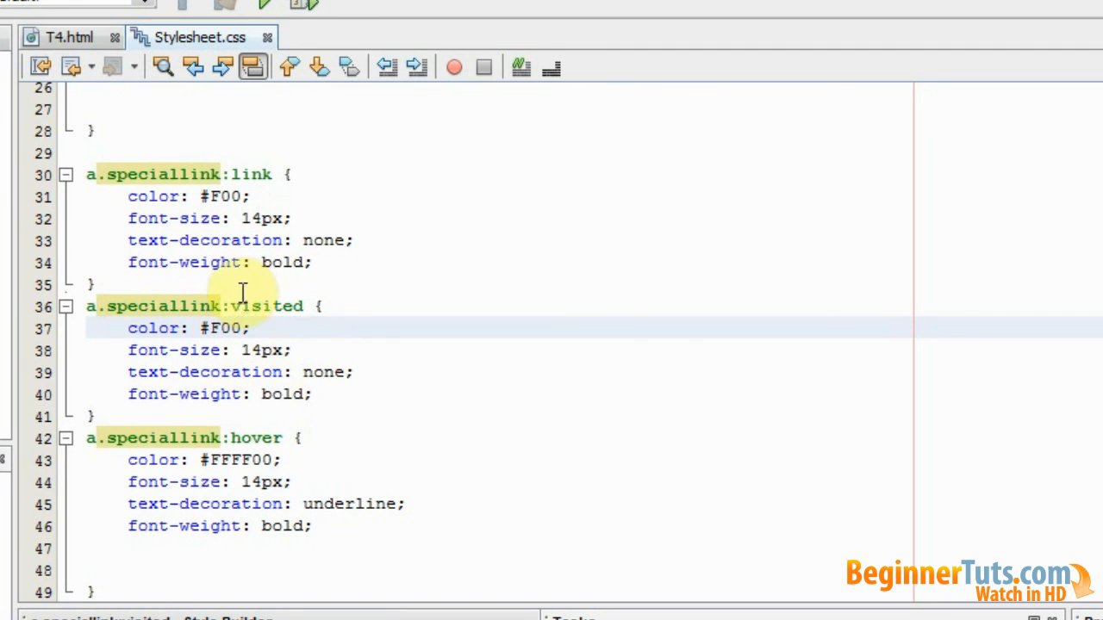
# Step: Replace the a.speciallink:link colour value with #CCC grey
pyautogui.click(245, 195)
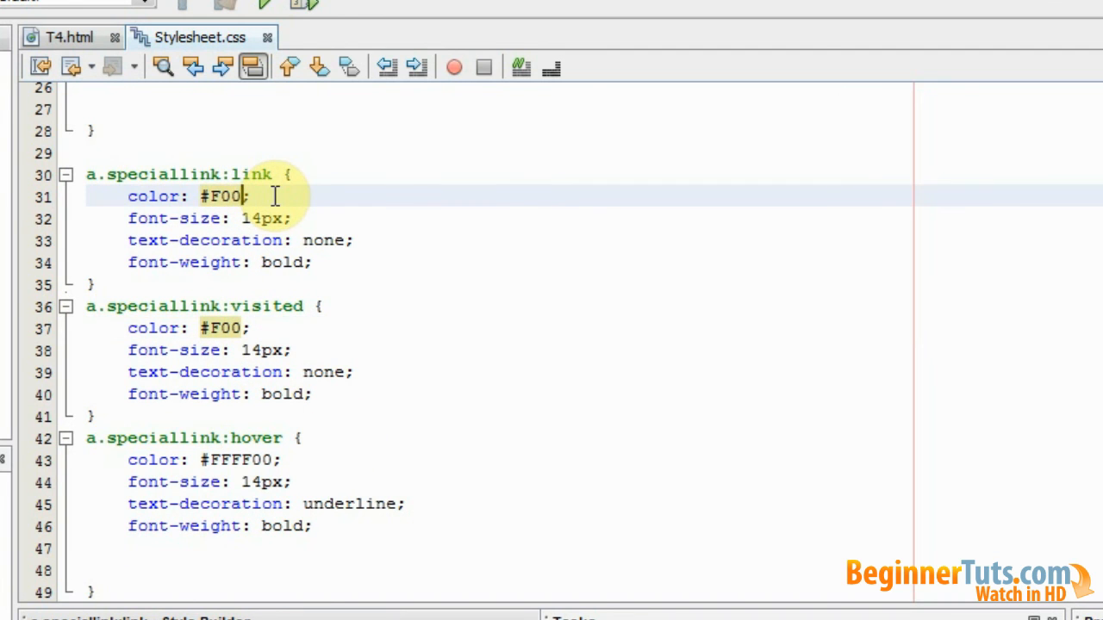
pyautogui.press('Backspace')
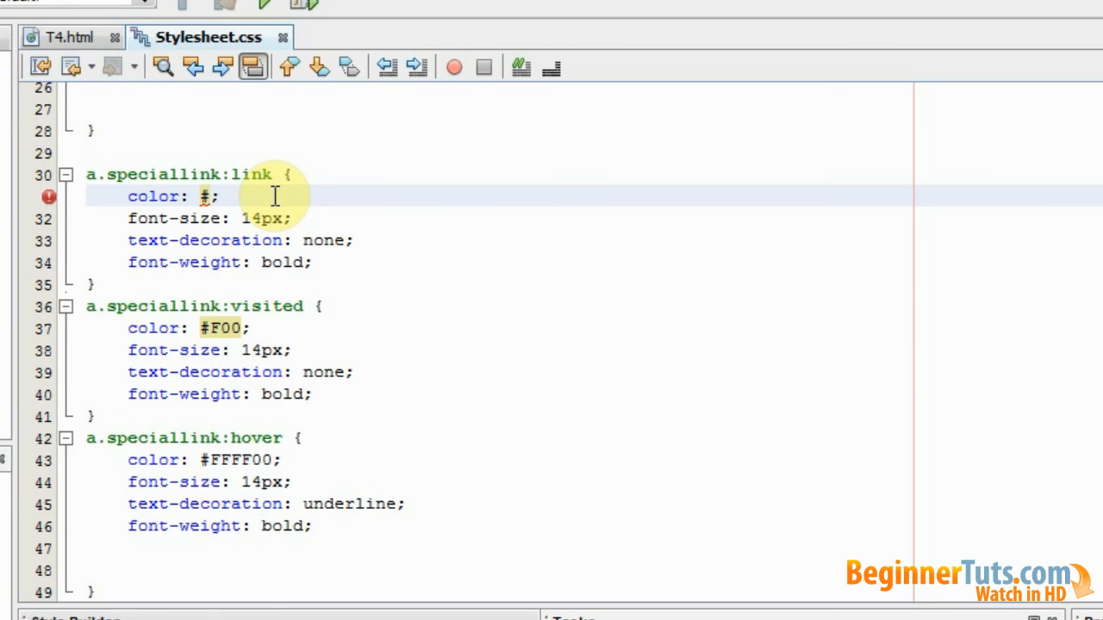
pyautogui.write('#CCC')
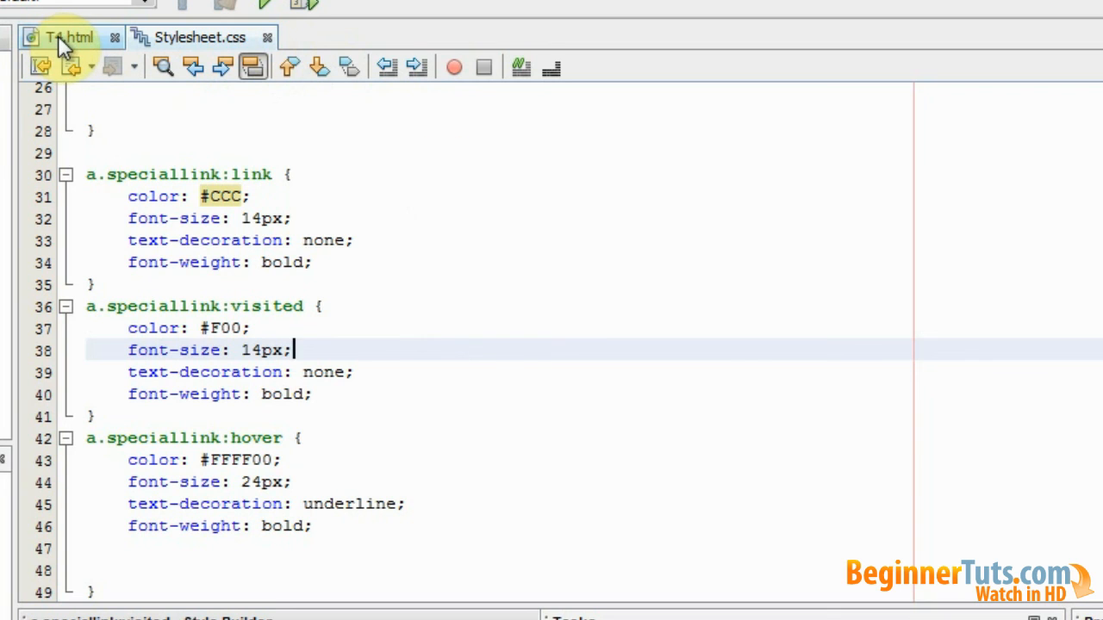
# Step: In T4.html, add class="speciallink" to the 'Special link styling' anchor via code completion
pyautogui.click(64, 37)
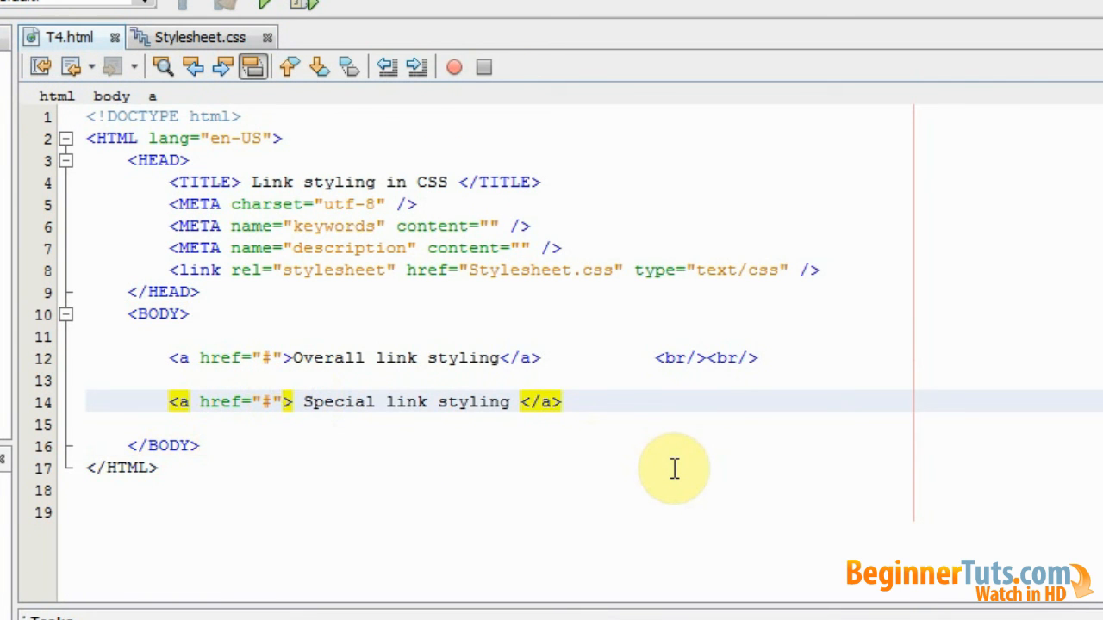
pyautogui.write('class="')
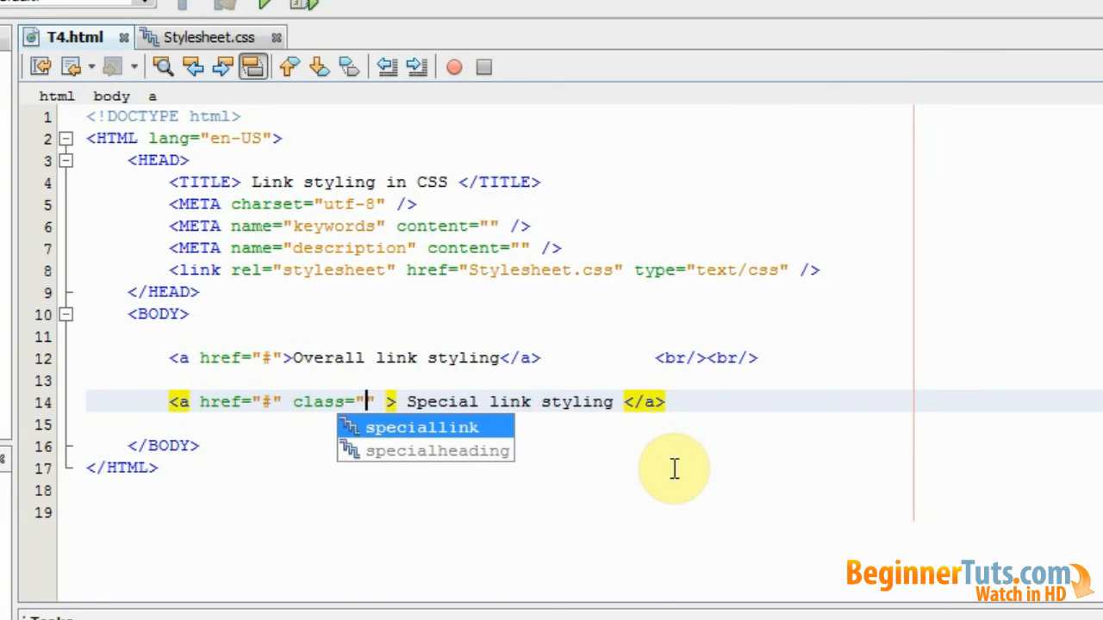
pyautogui.click(422, 428)
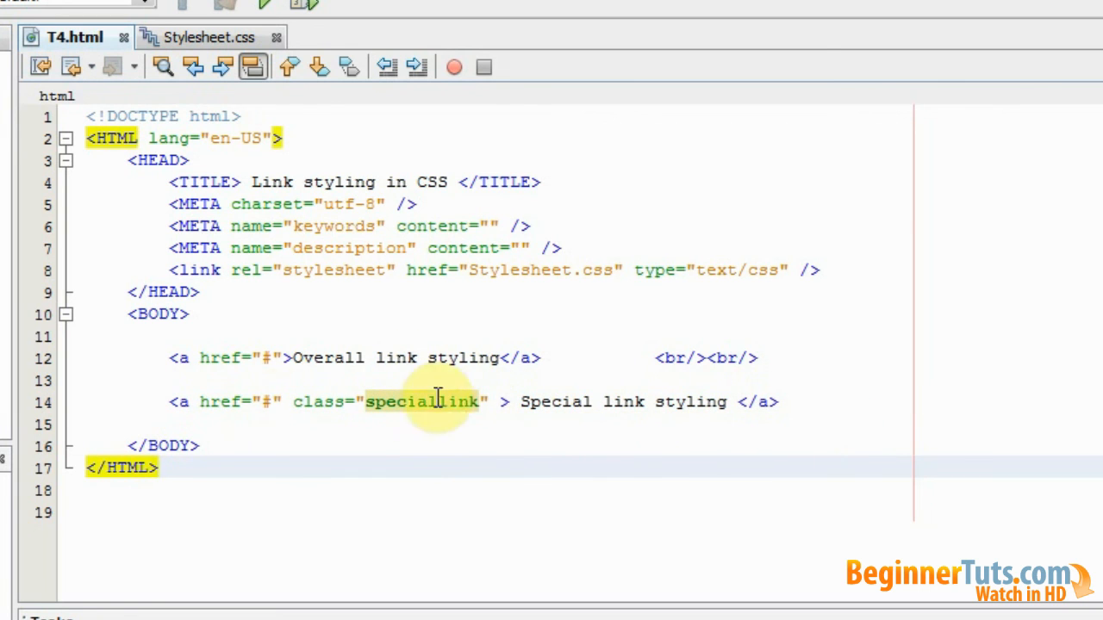
pyautogui.moveTo(536, 472)
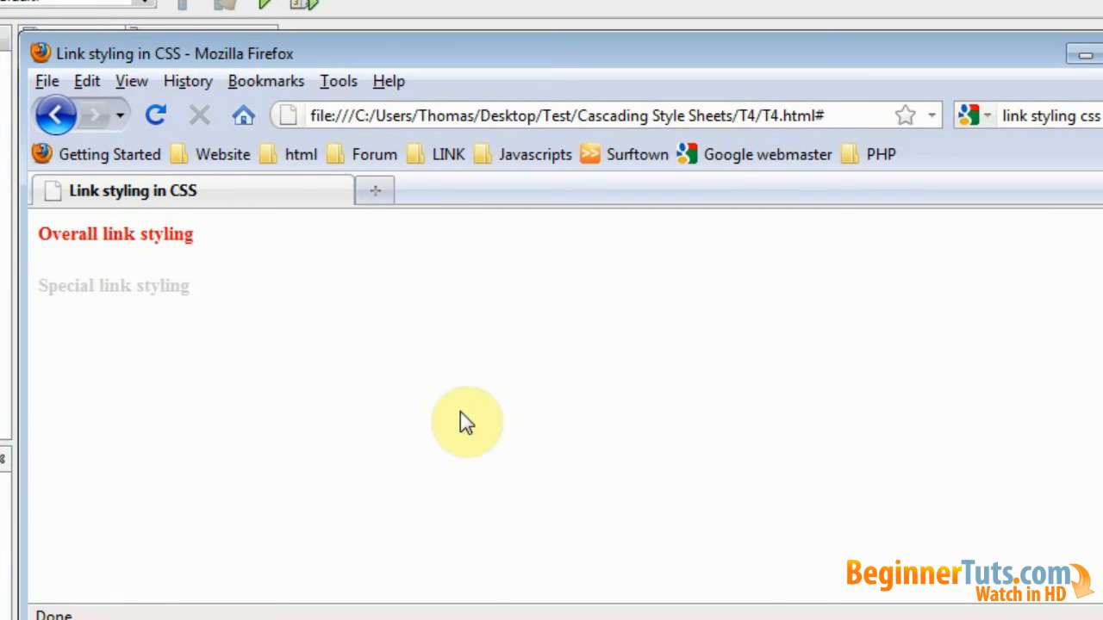
pyautogui.moveTo(120, 336)
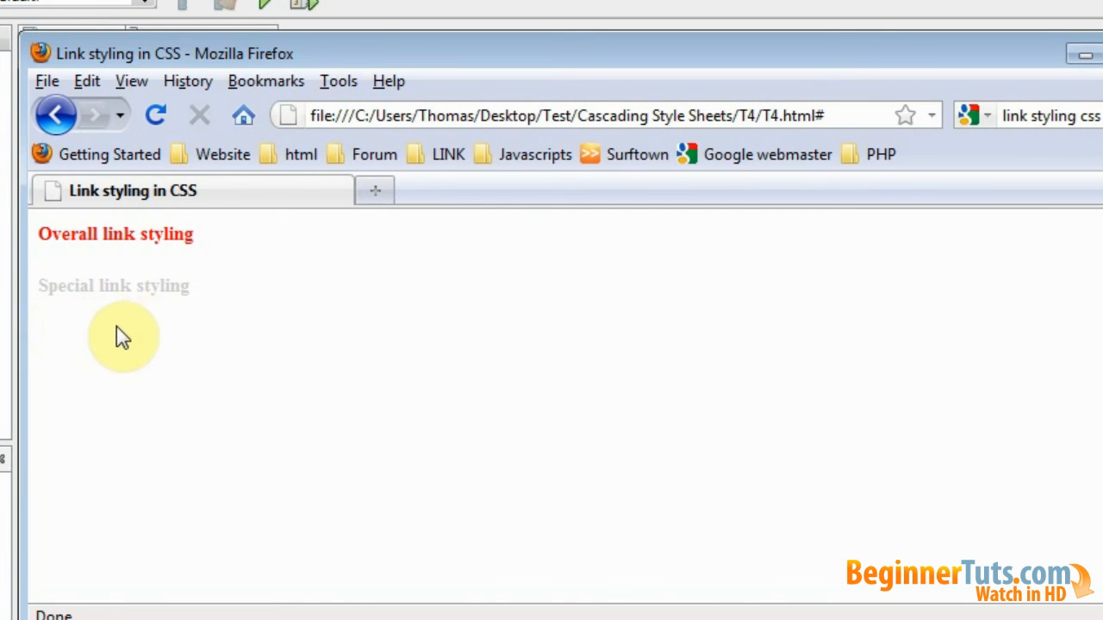
pyautogui.moveTo(118, 325)
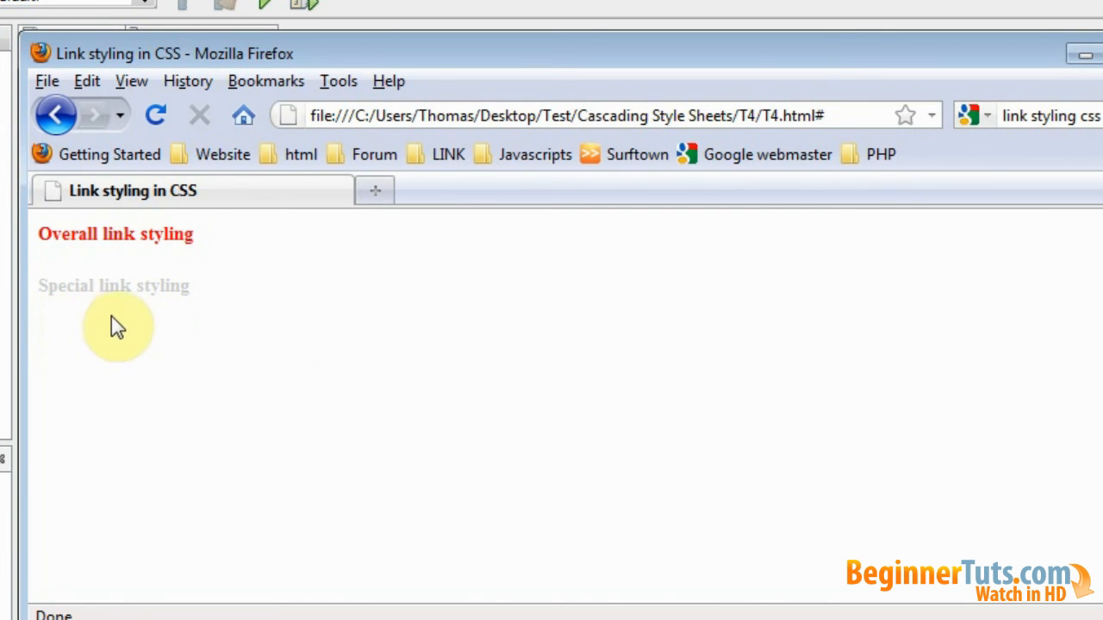
pyautogui.moveTo(93, 323)
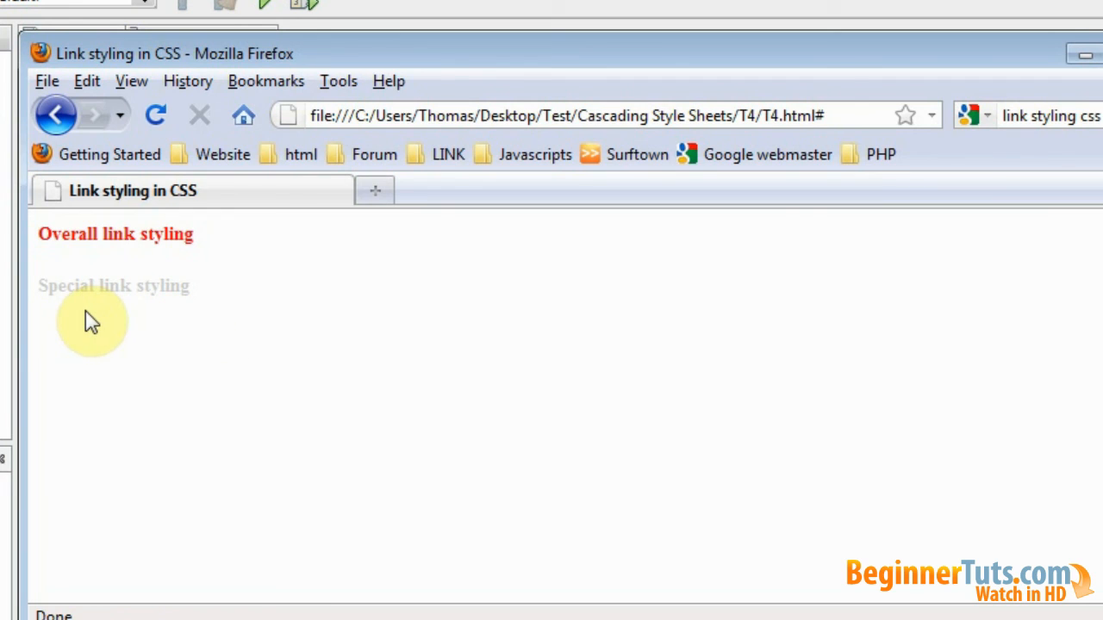
pyautogui.moveTo(104, 326)
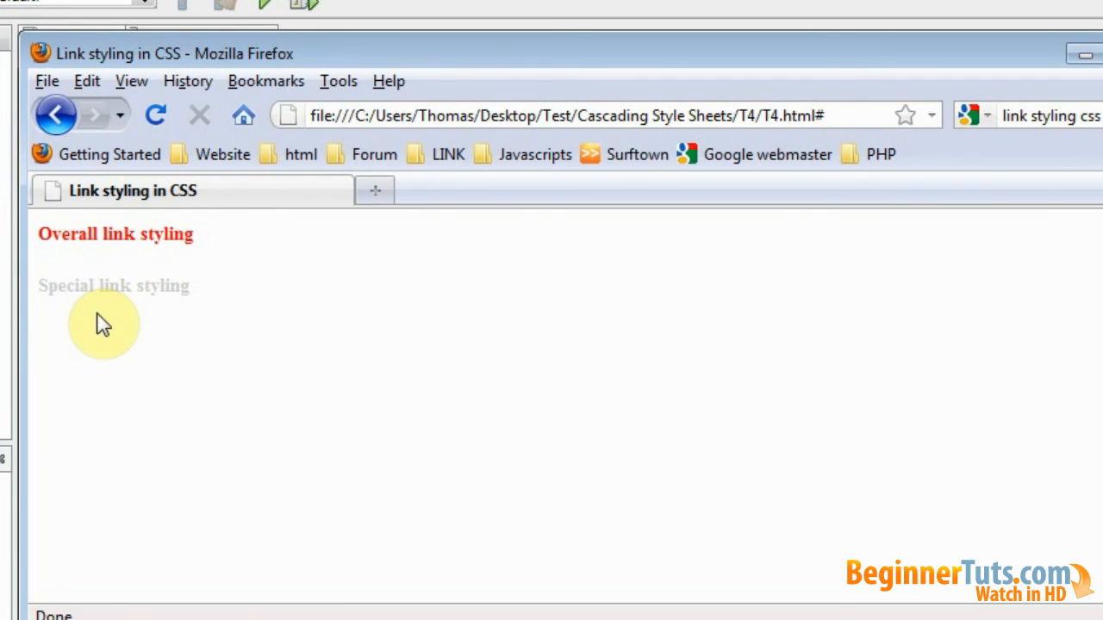
pyautogui.moveTo(119, 299)
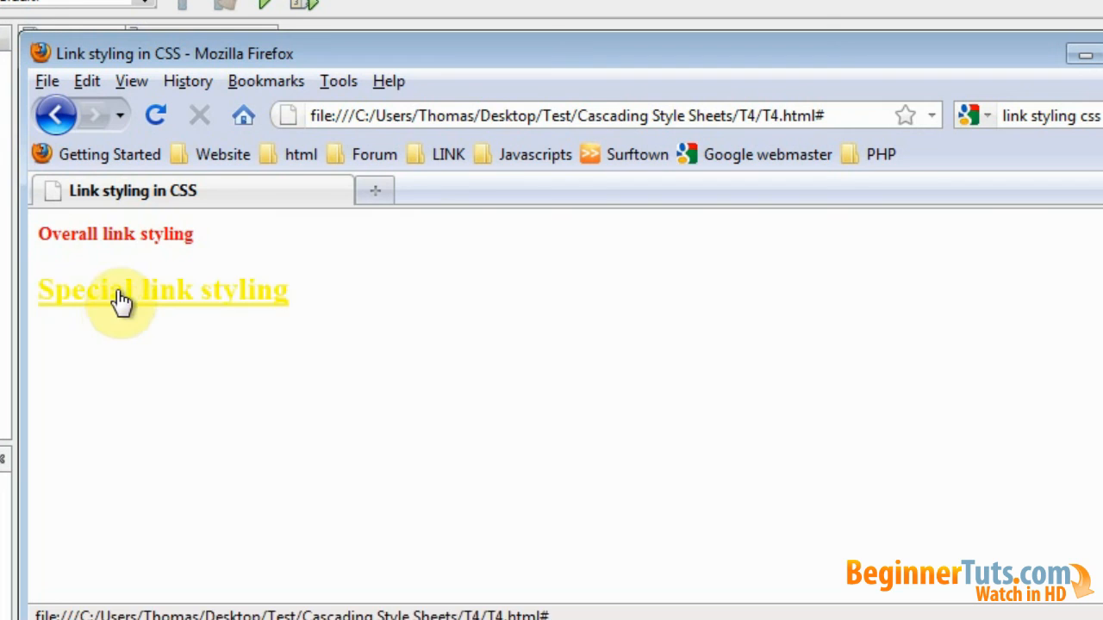
# Step: In Firefox, click the grey 'Special link styling' link after it enlarges on hover
pyautogui.click(129, 291)
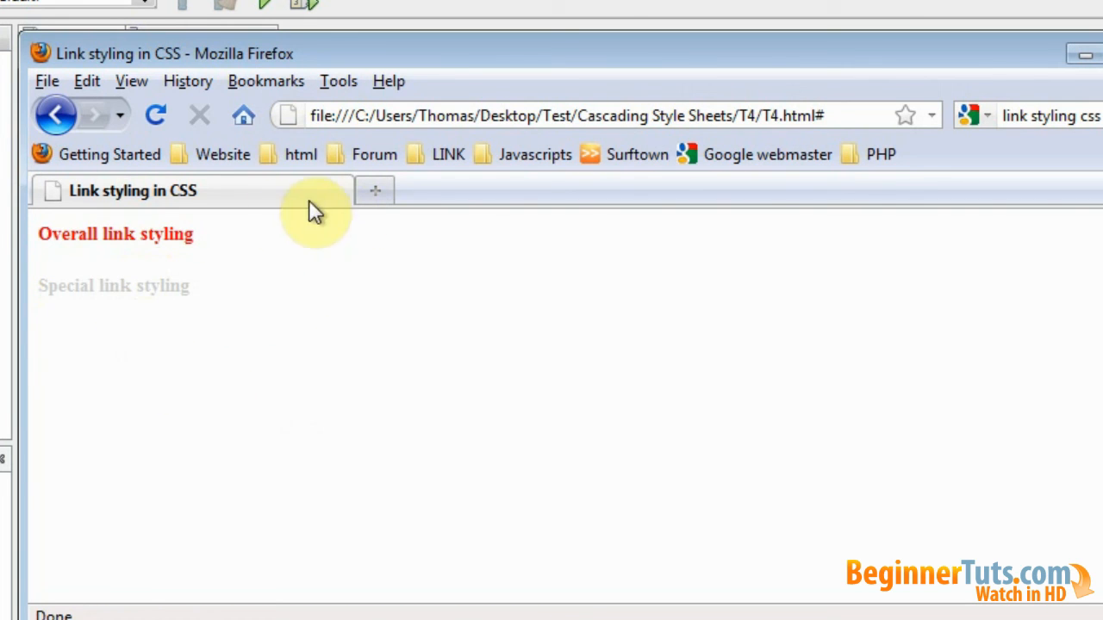
pyautogui.moveTo(116, 256)
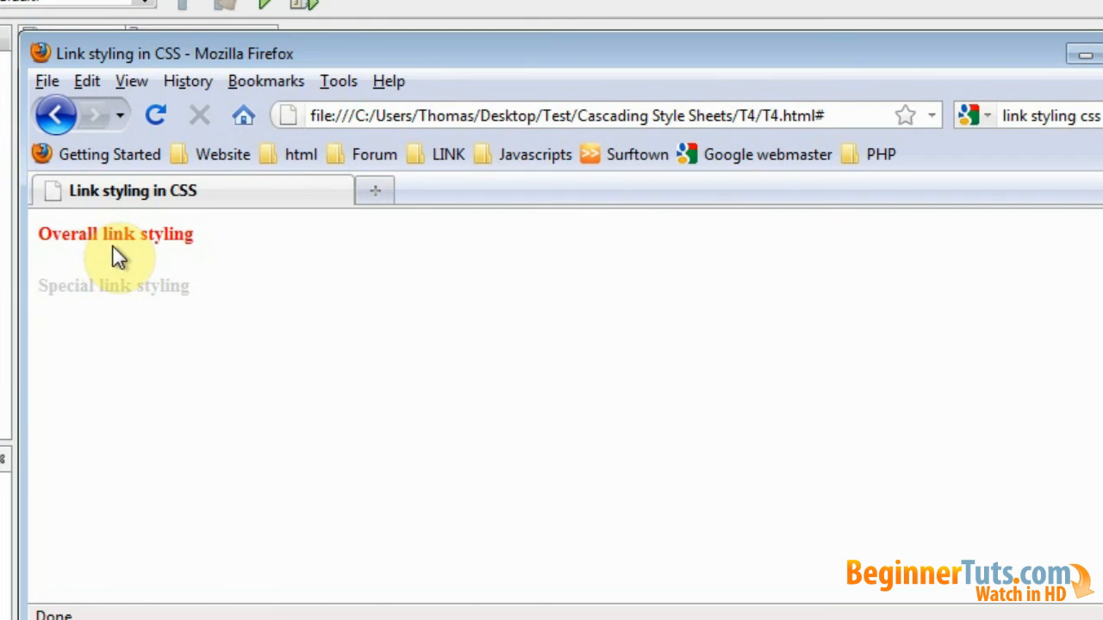
pyautogui.moveTo(332, 292)
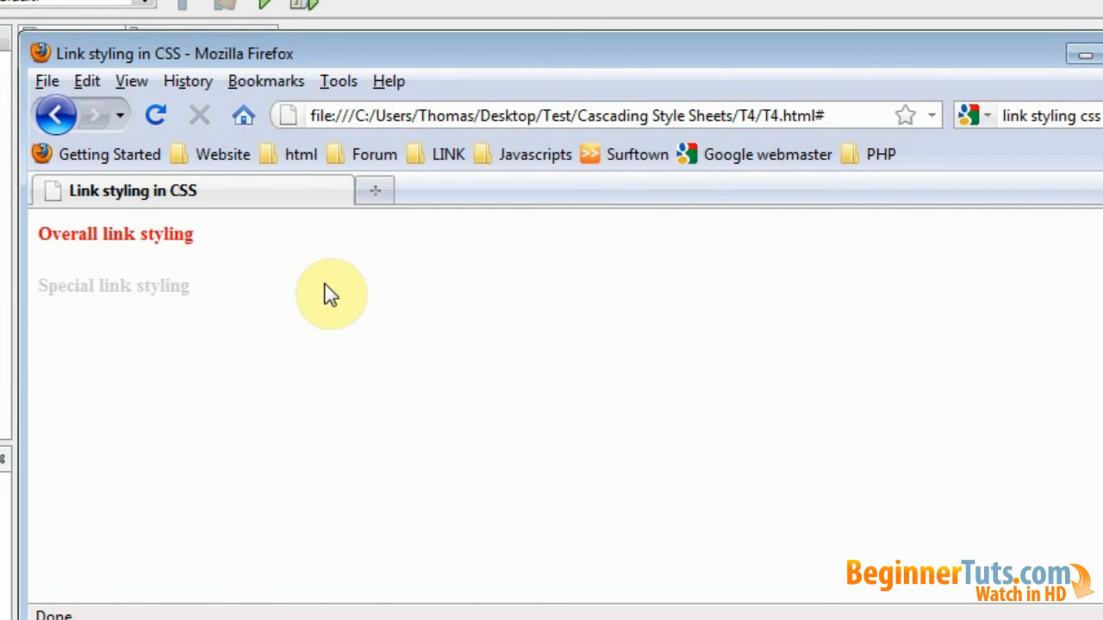